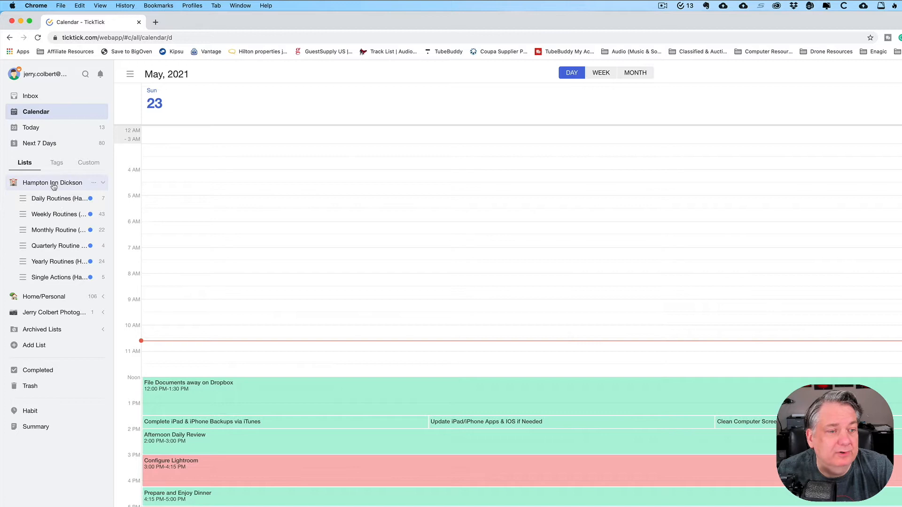
Collapse the Hampton Inn Dickson folder in the sidebar Lists tab
{"action": "left_click", "coordinate": [103, 184]}
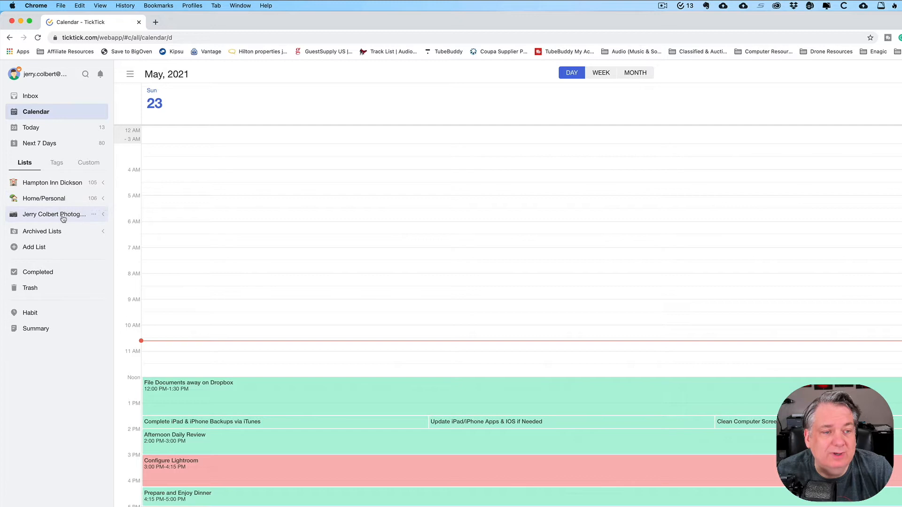
{"action": "mouse_move", "coordinate": [54, 214]}
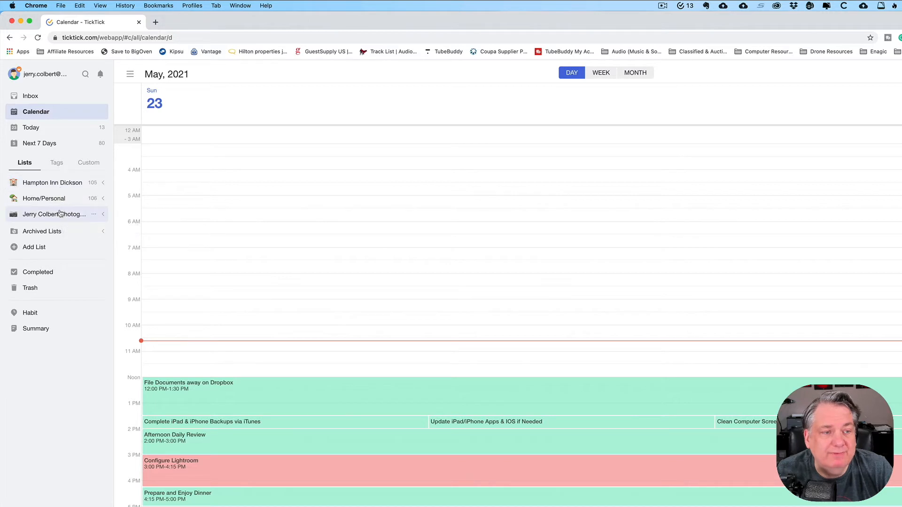
{"action": "mouse_move", "coordinate": [55, 215]}
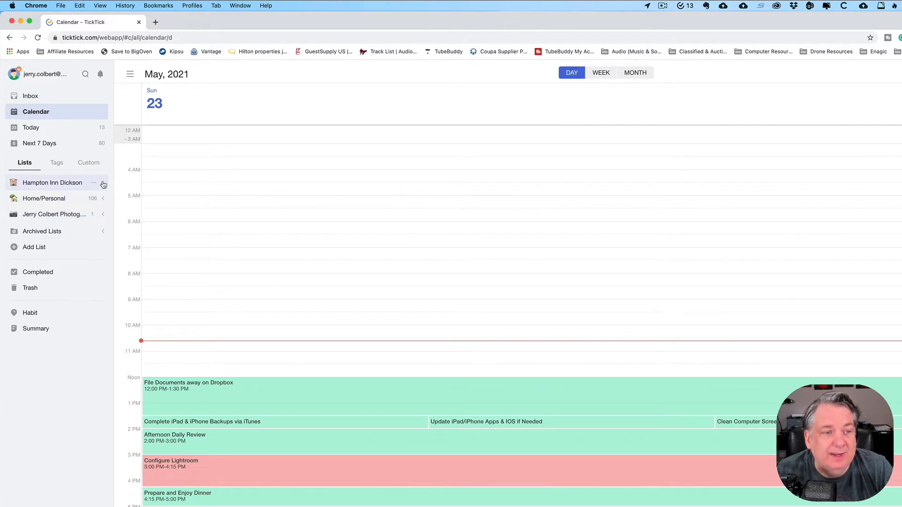
Expand the Hampton Inn Dickson, Home/Personal and Jerry Colbert Photography folders to show their lists
{"action": "left_click", "coordinate": [103, 183]}
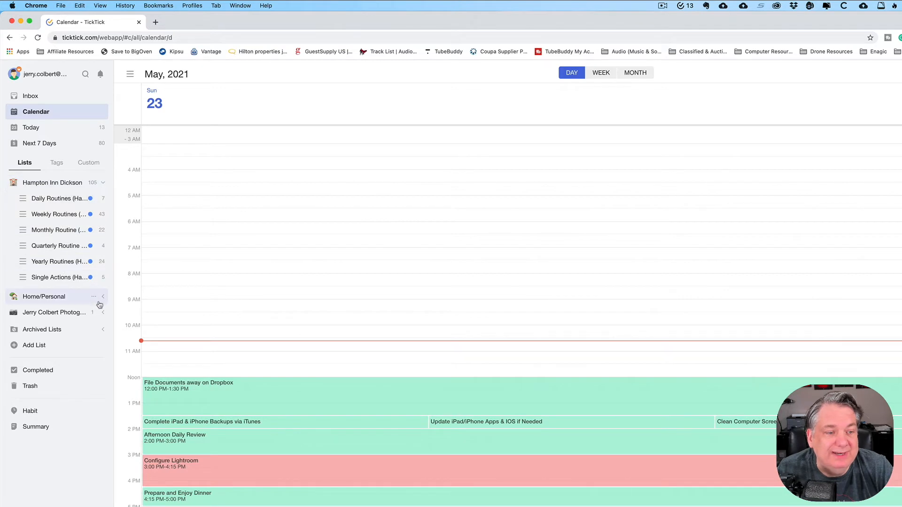
{"action": "left_click", "coordinate": [44, 296]}
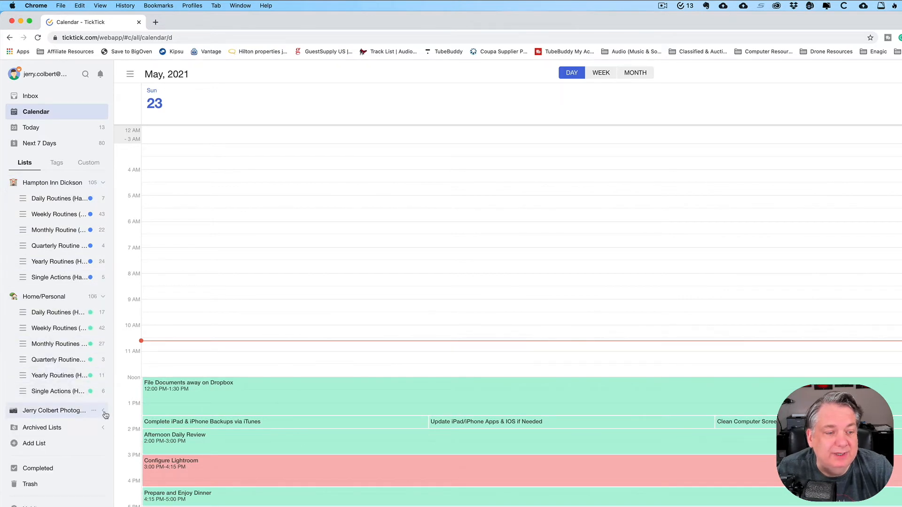
{"action": "left_click", "coordinate": [104, 414]}
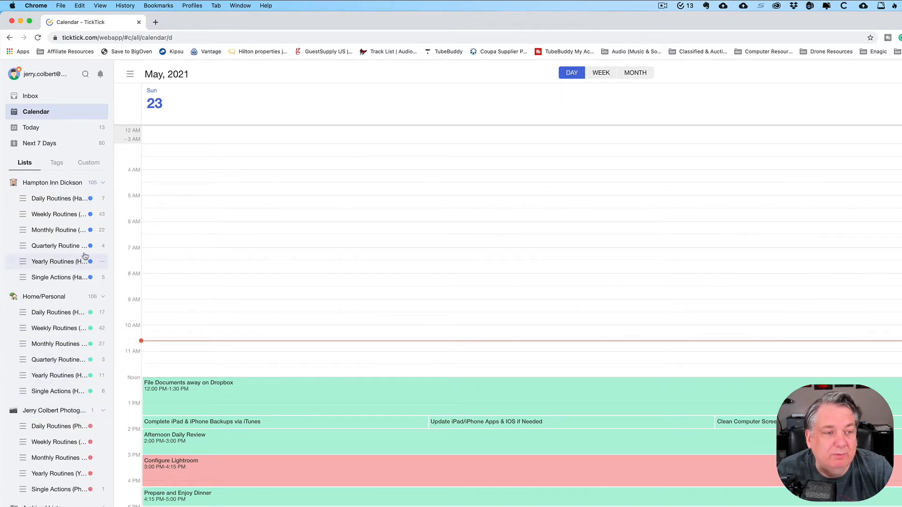
{"action": "mouse_move", "coordinate": [59, 261]}
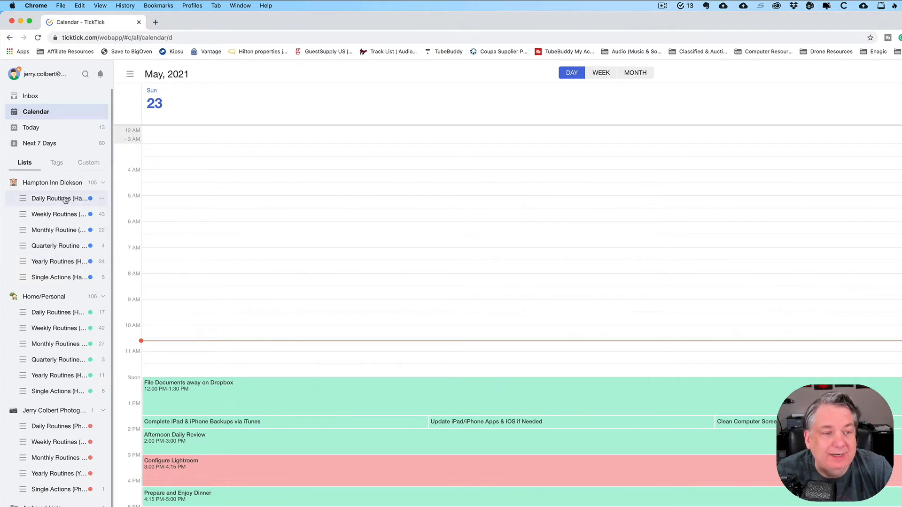
{"action": "mouse_move", "coordinate": [57, 198]}
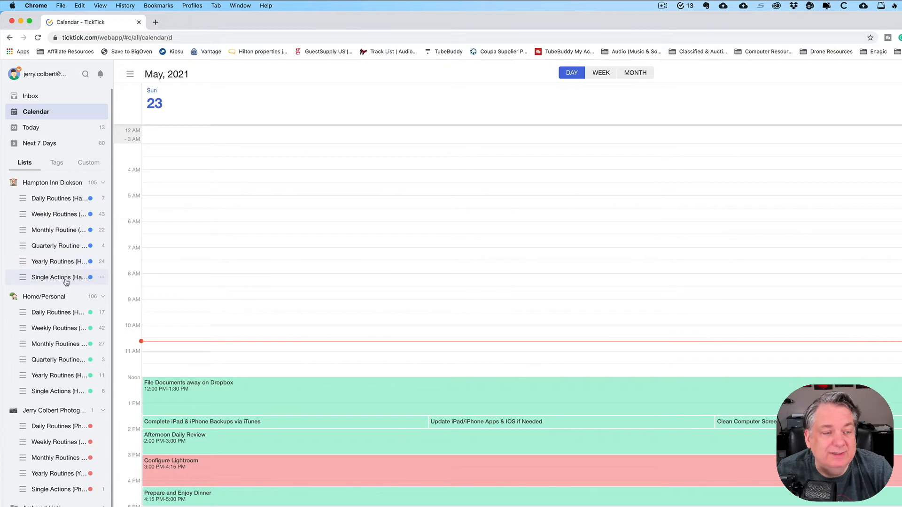
{"action": "mouse_move", "coordinate": [60, 277]}
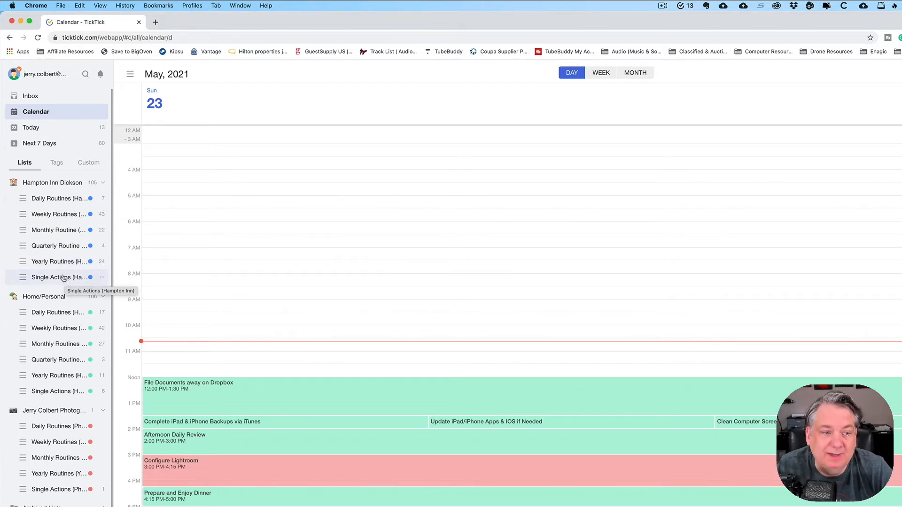
{"action": "mouse_move", "coordinate": [60, 426]}
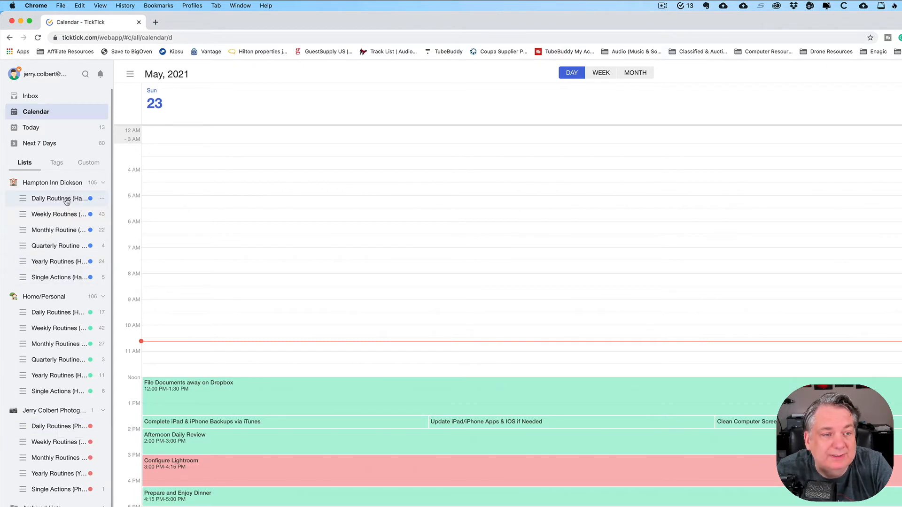
Browse the Hampton Inn Daily Routines, Monthly Routine and Single Actions lists in turn
{"action": "left_click", "coordinate": [58, 198]}
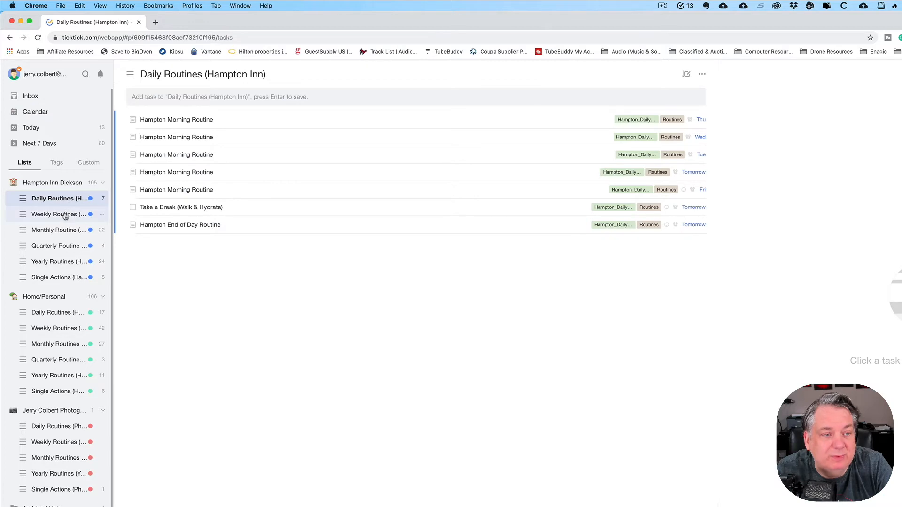
{"action": "left_click", "coordinate": [58, 229]}
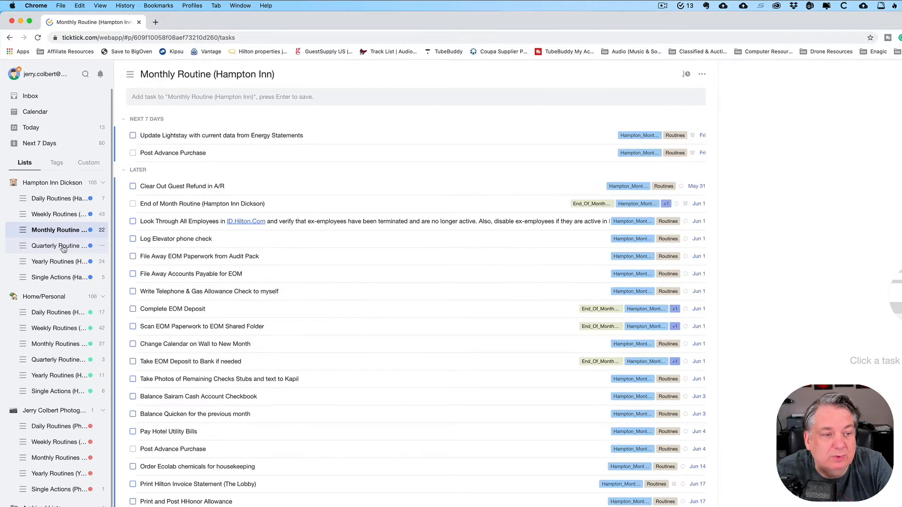
{"action": "left_click", "coordinate": [59, 278]}
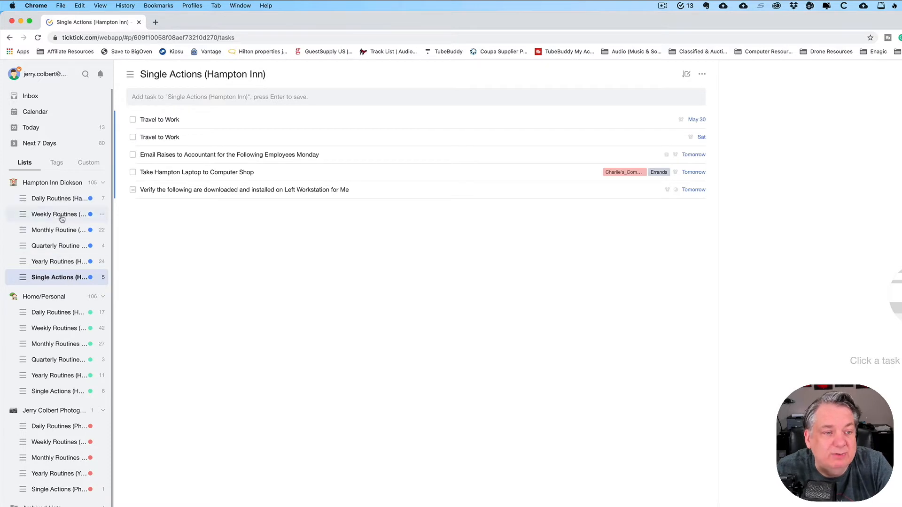
{"action": "mouse_move", "coordinate": [61, 198]}
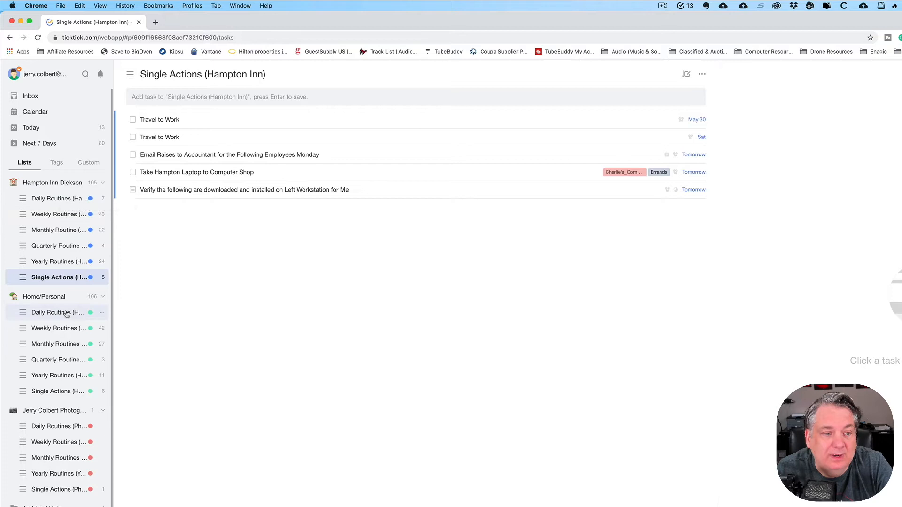
Browse the Home Daily, Weekly, Quarterly and yearly routine lists, ending on Daily Routines (Photography)
{"action": "left_click", "coordinate": [57, 311]}
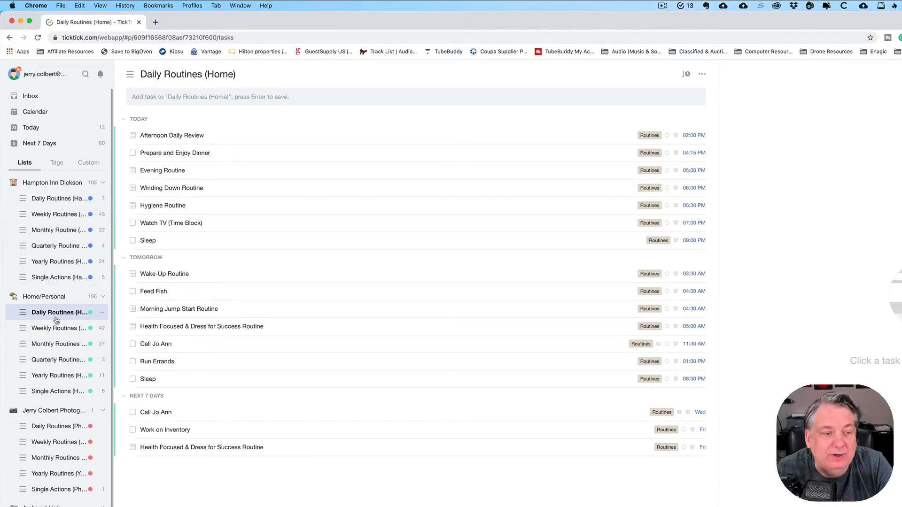
{"action": "left_click", "coordinate": [57, 327]}
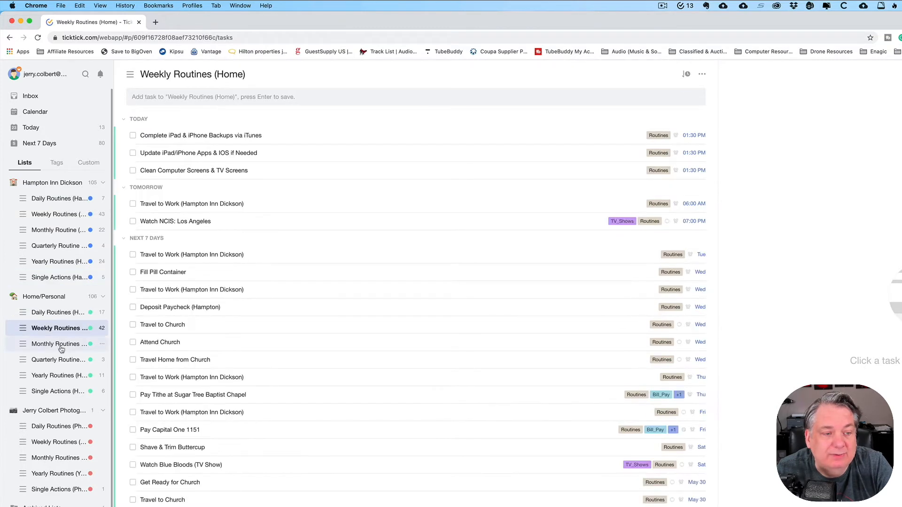
{"action": "left_click", "coordinate": [57, 359]}
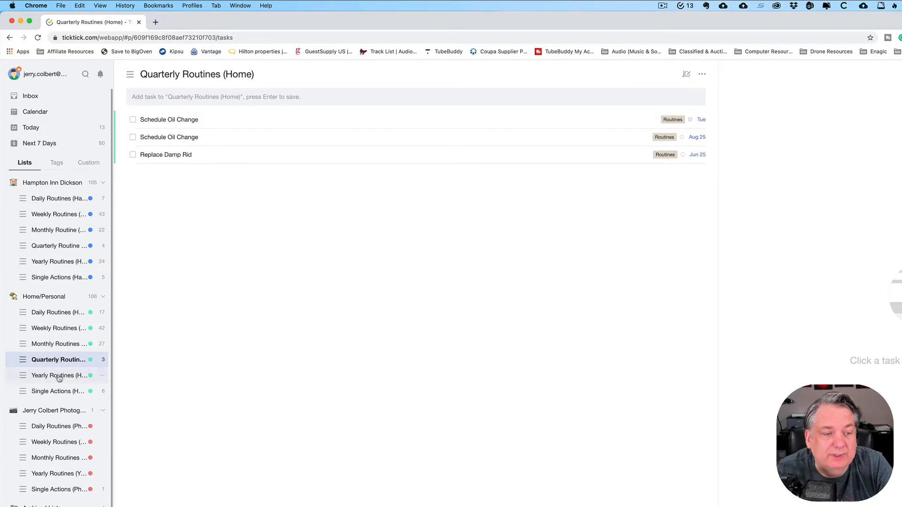
{"action": "left_click", "coordinate": [57, 390]}
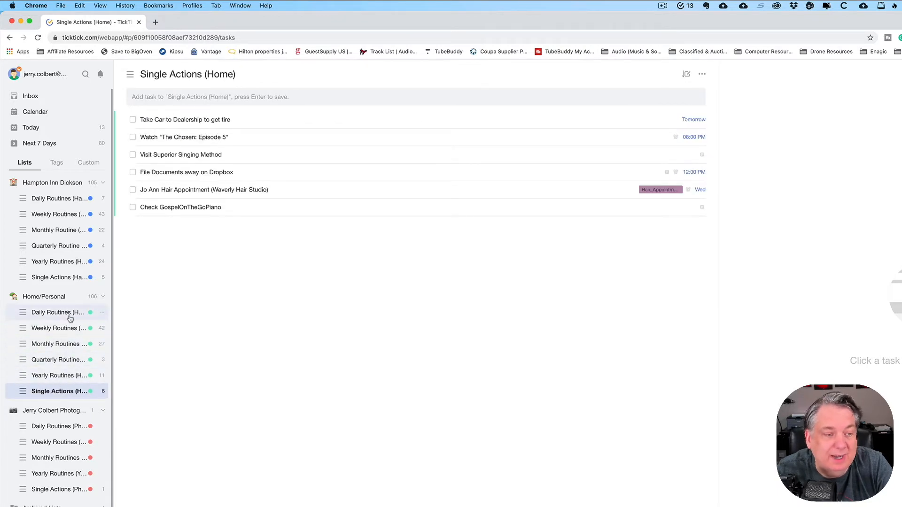
{"action": "left_click", "coordinate": [57, 312]}
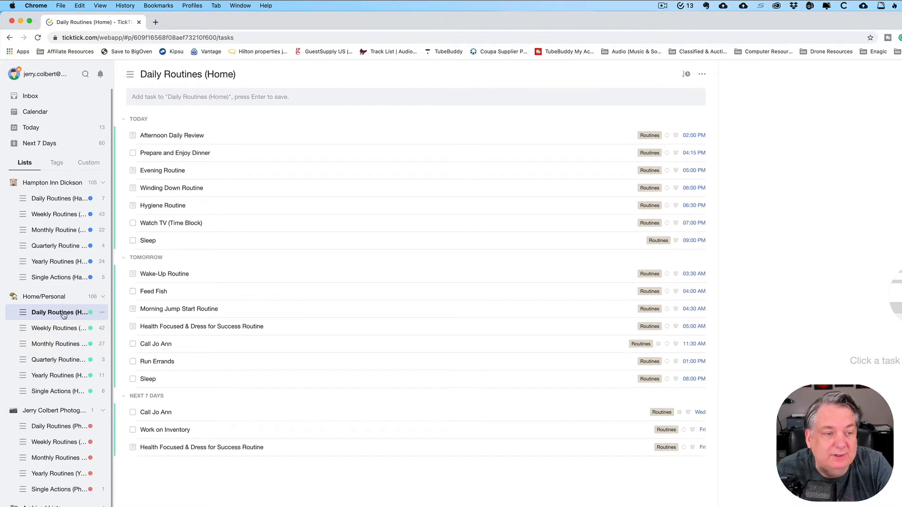
{"action": "left_click", "coordinate": [60, 426]}
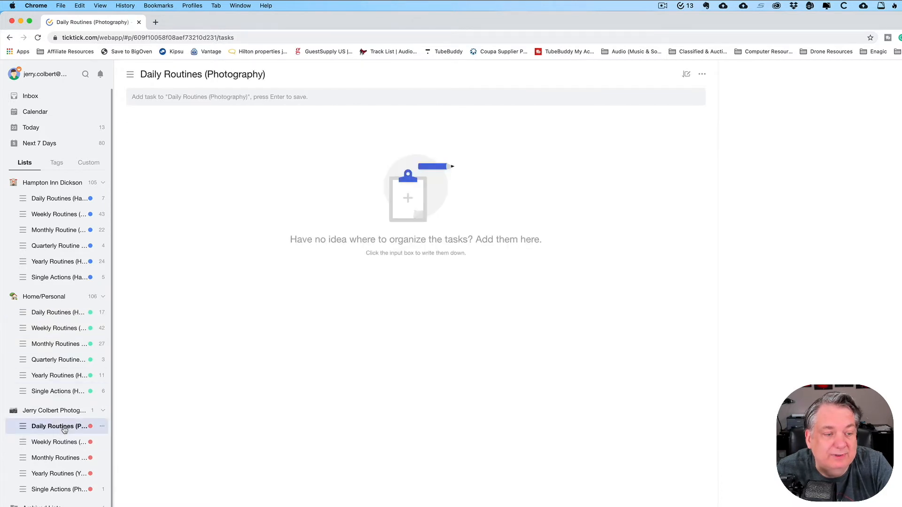
{"action": "mouse_move", "coordinate": [63, 428]}
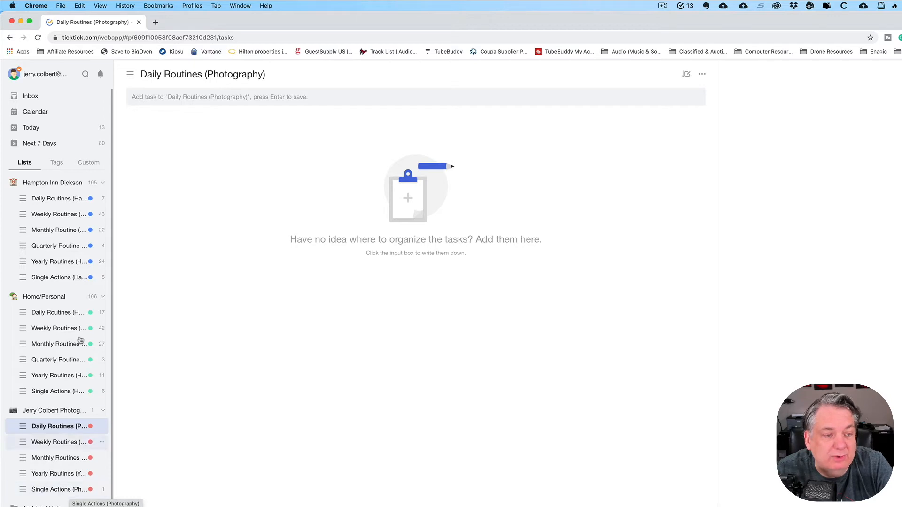
{"action": "mouse_move", "coordinate": [60, 198]}
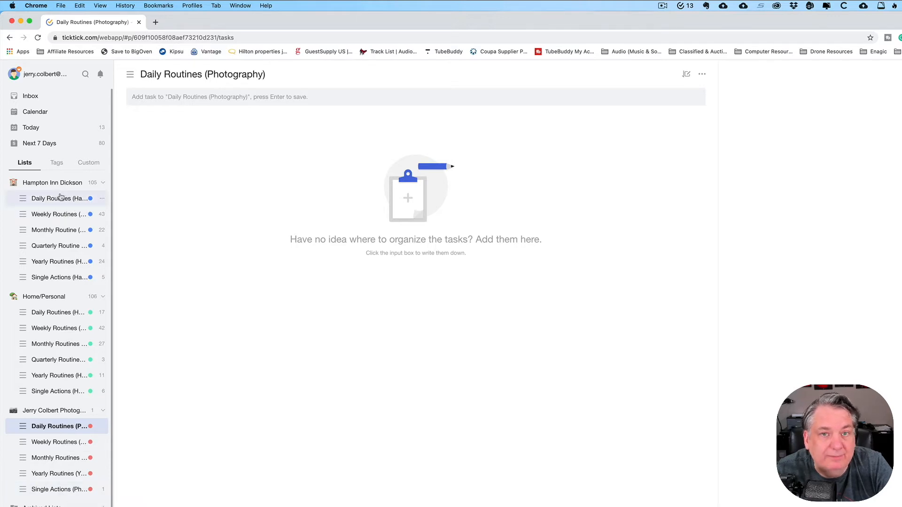
{"action": "mouse_move", "coordinate": [59, 198]}
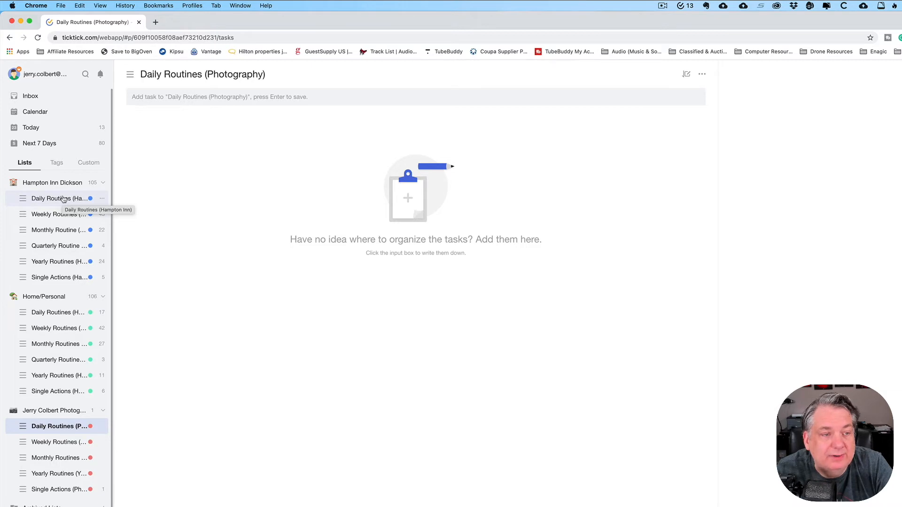
{"action": "mouse_move", "coordinate": [68, 234]}
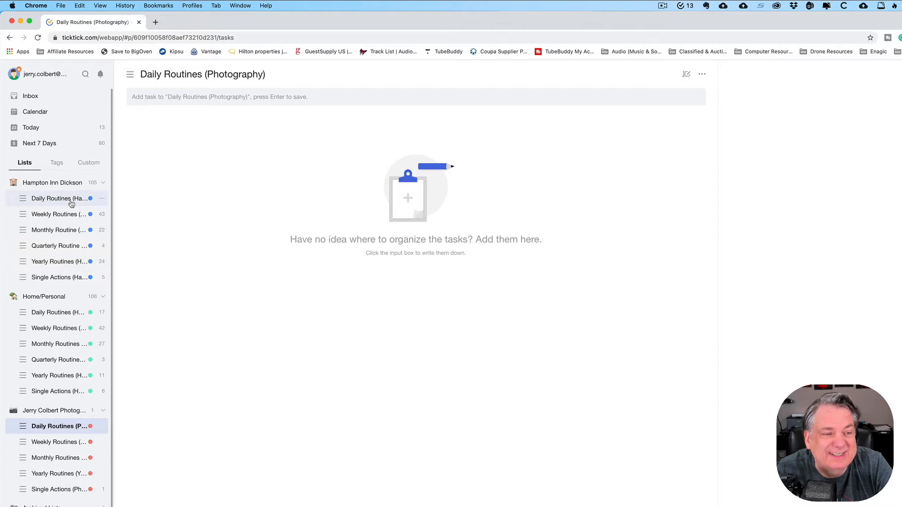
{"action": "mouse_move", "coordinate": [73, 229]}
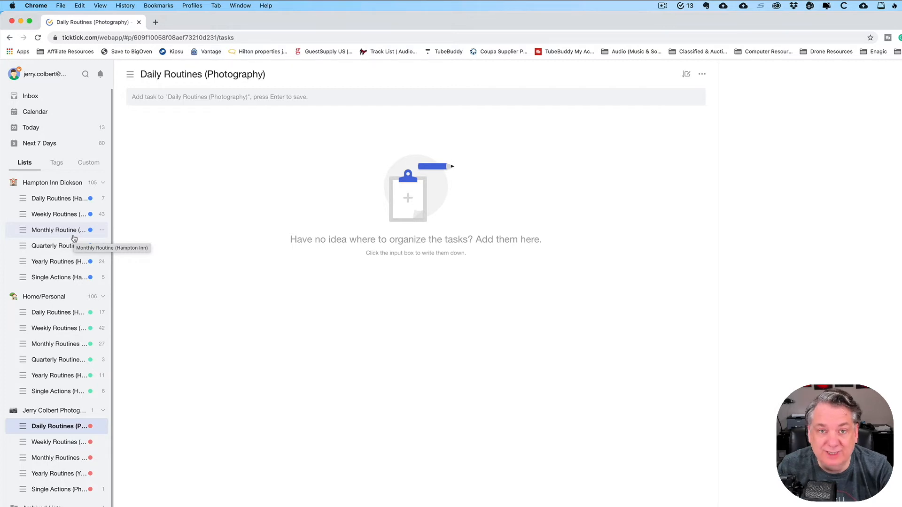
Show the Today smart list with its thirteen scheduled tasks
{"action": "left_click", "coordinate": [31, 127]}
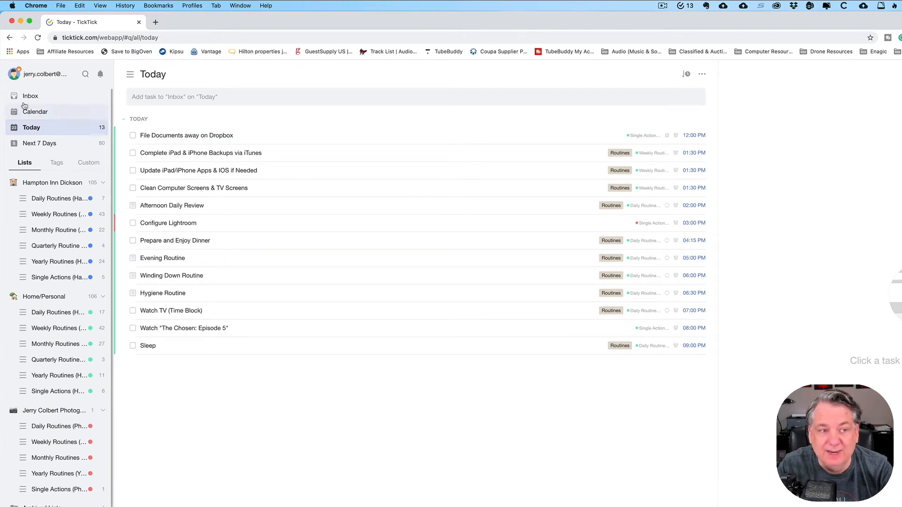
View the Sunday May 23, 2021 day calendar, then the Single Actions (Home) list
{"action": "left_click", "coordinate": [34, 112]}
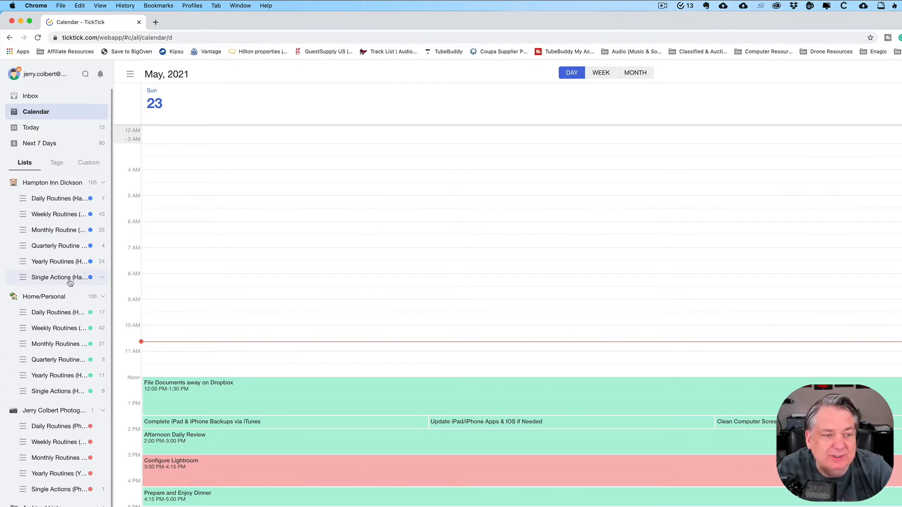
{"action": "mouse_move", "coordinate": [60, 277]}
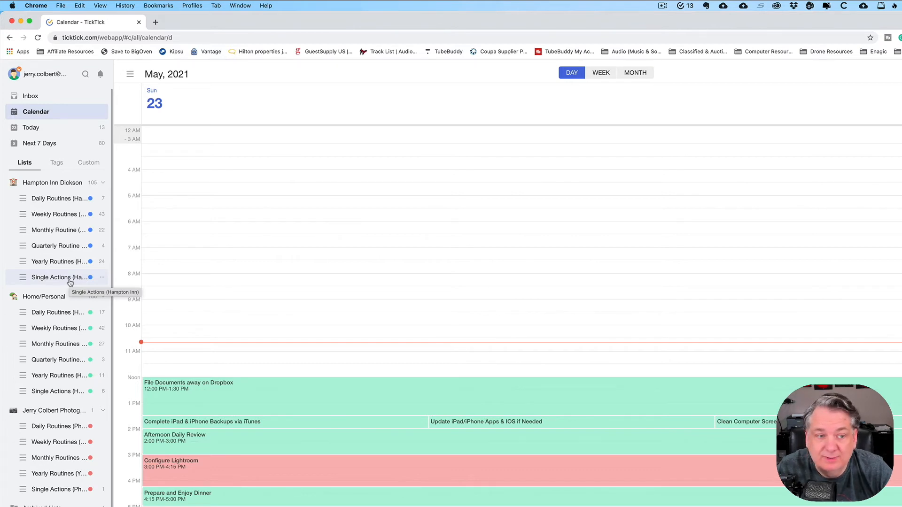
{"action": "left_click", "coordinate": [58, 390]}
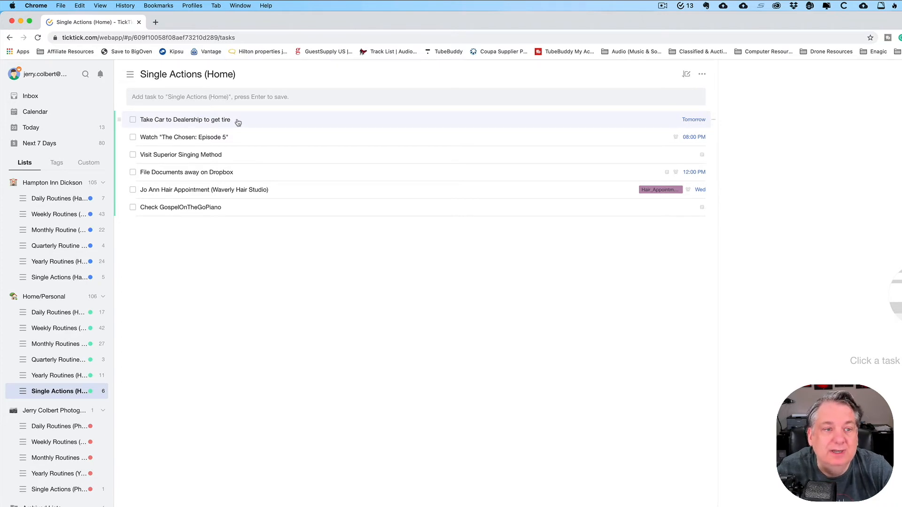
{"action": "mouse_move", "coordinate": [239, 139]}
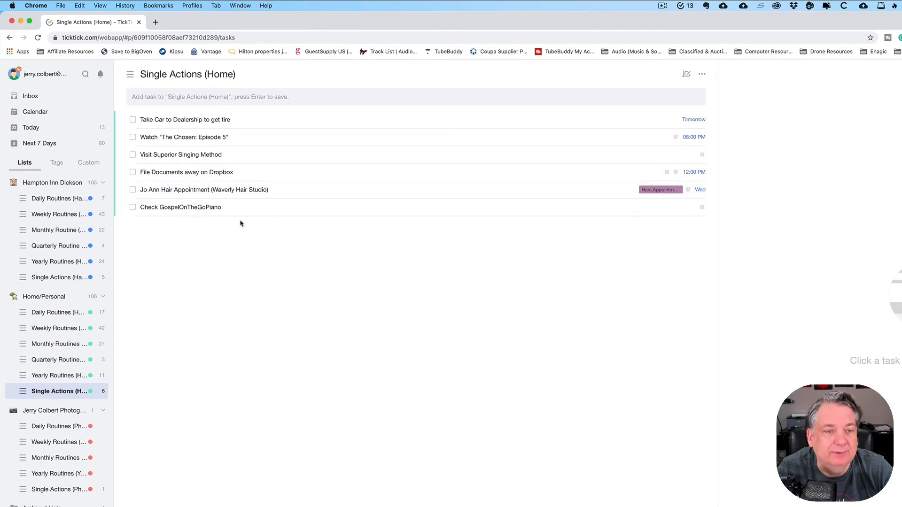
{"action": "mouse_move", "coordinate": [127, 390]}
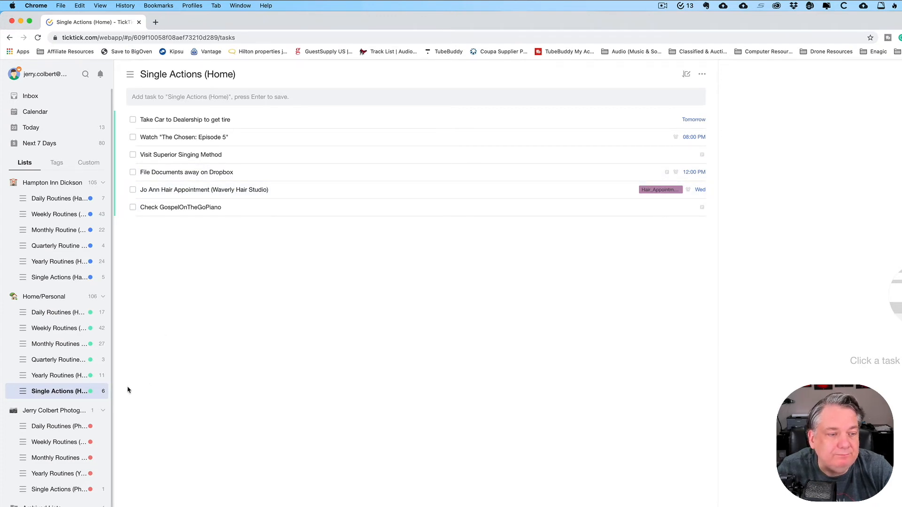
Show the Single Actions (Hampton Inn) list with its five work tasks
{"action": "left_click", "coordinate": [60, 276]}
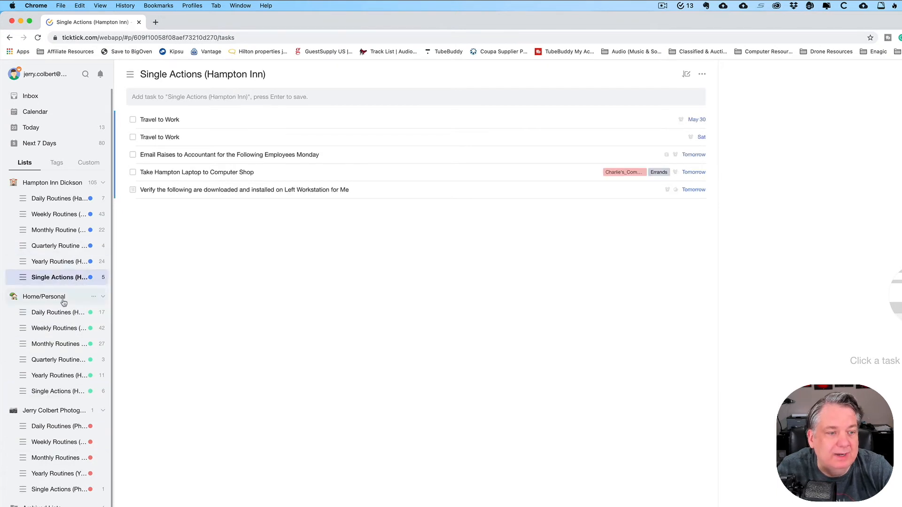
Glance at the Hampton Inn Daily Routines list and return to the day calendar
{"action": "left_click", "coordinate": [58, 198]}
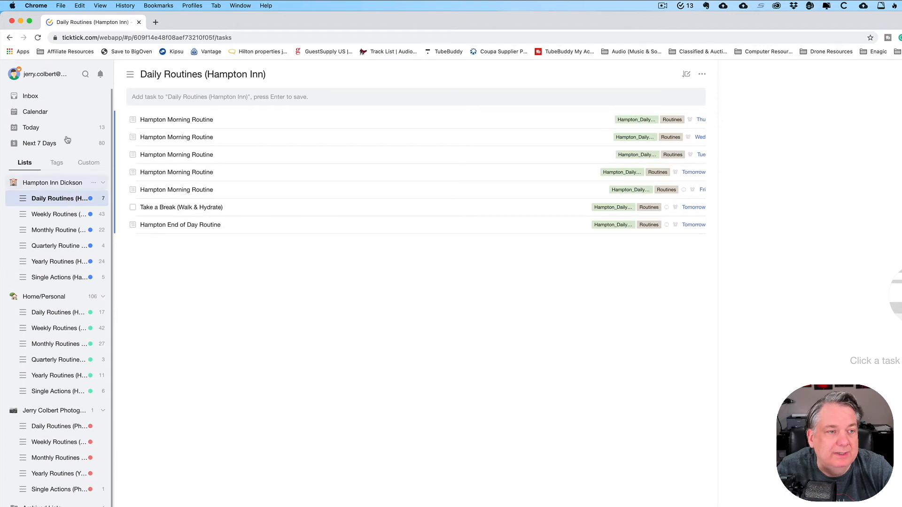
{"action": "left_click", "coordinate": [35, 112]}
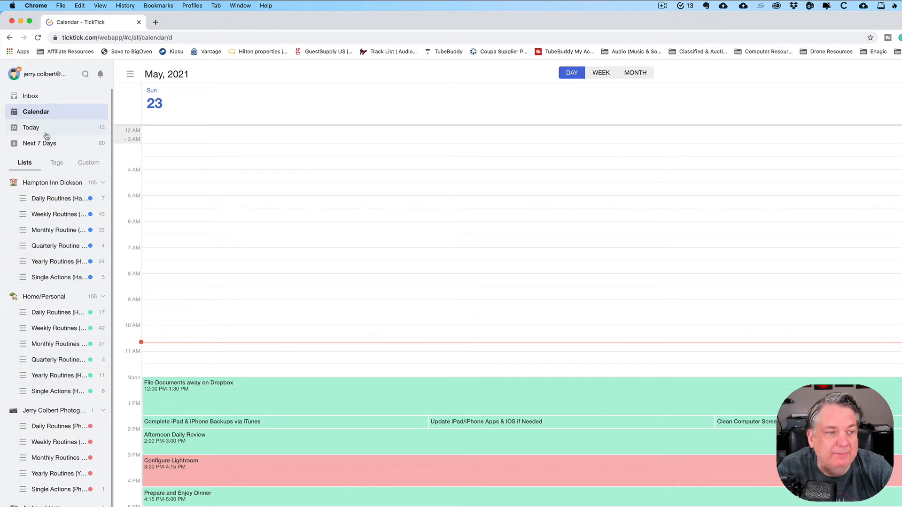
Collapse the Hampton Inn Dickson, Home/Personal and photography folders to top-level entries
{"action": "left_click", "coordinate": [105, 182]}
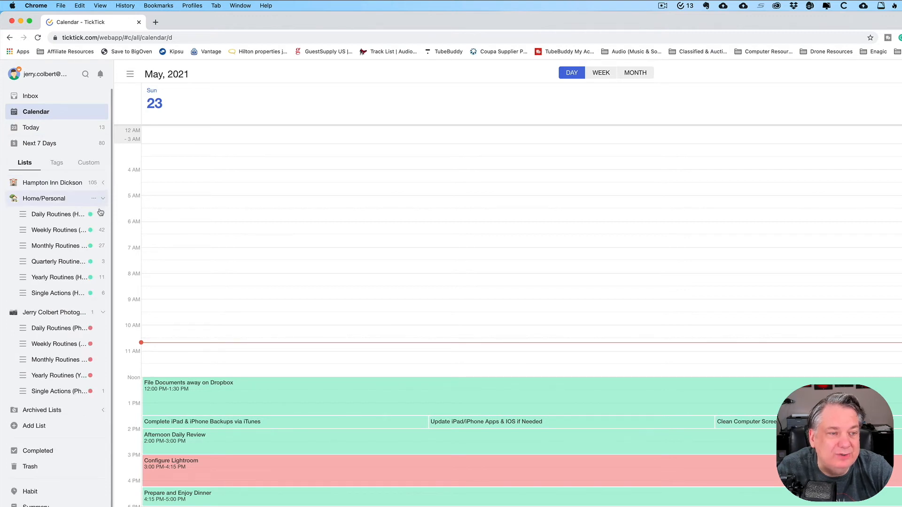
{"action": "left_click", "coordinate": [101, 198]}
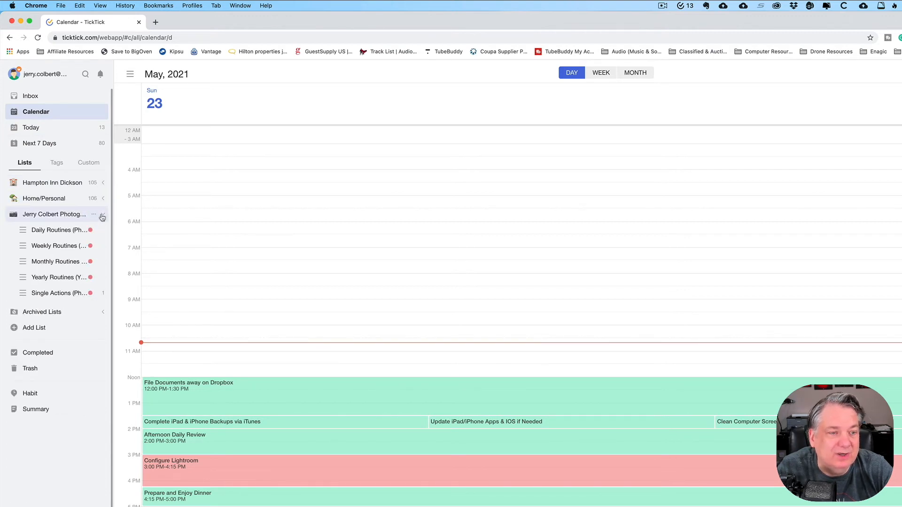
{"action": "left_click", "coordinate": [103, 214]}
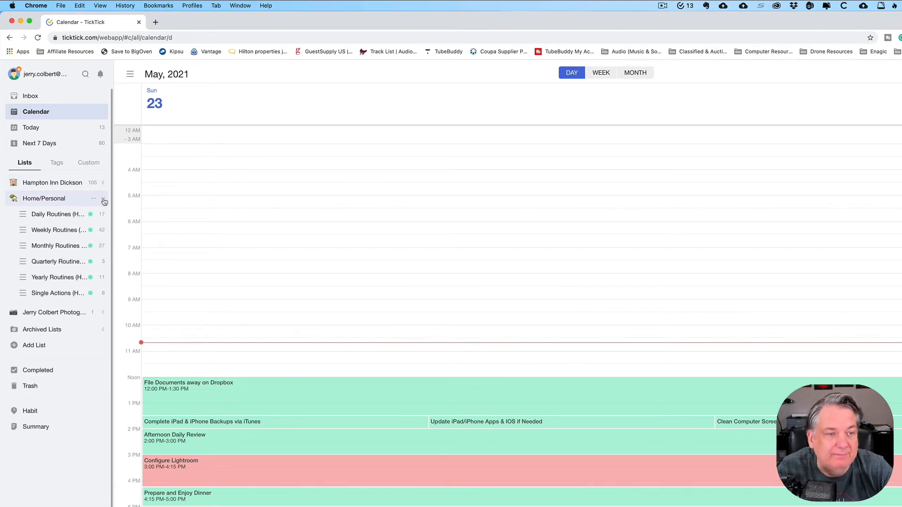
{"action": "left_click", "coordinate": [103, 198]}
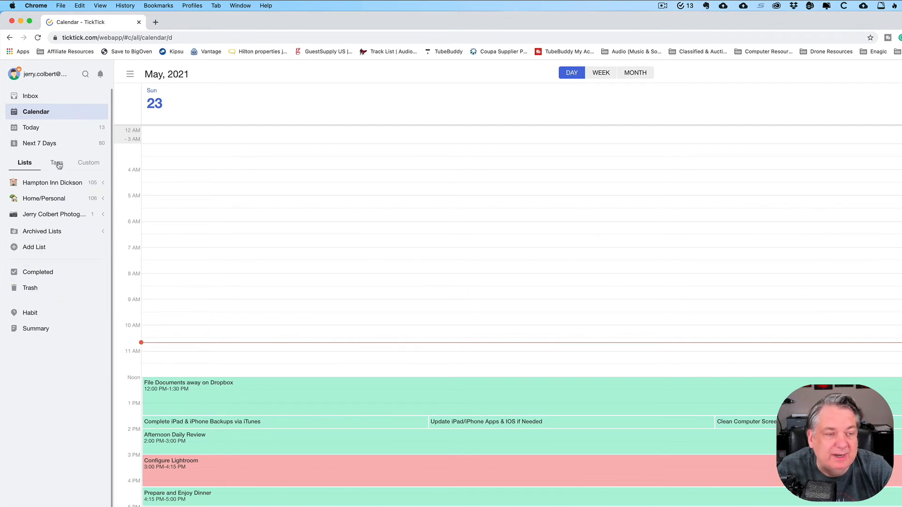
{"action": "left_click", "coordinate": [56, 162]}
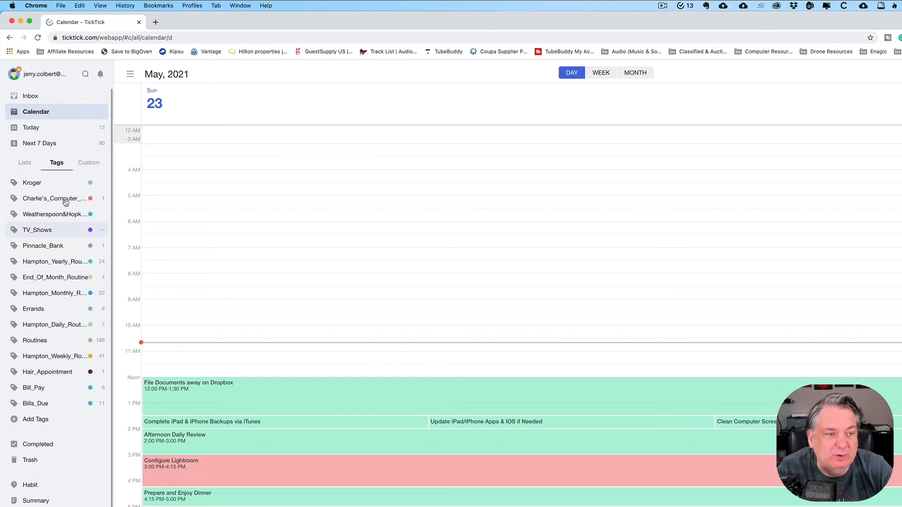
{"action": "left_click", "coordinate": [88, 163]}
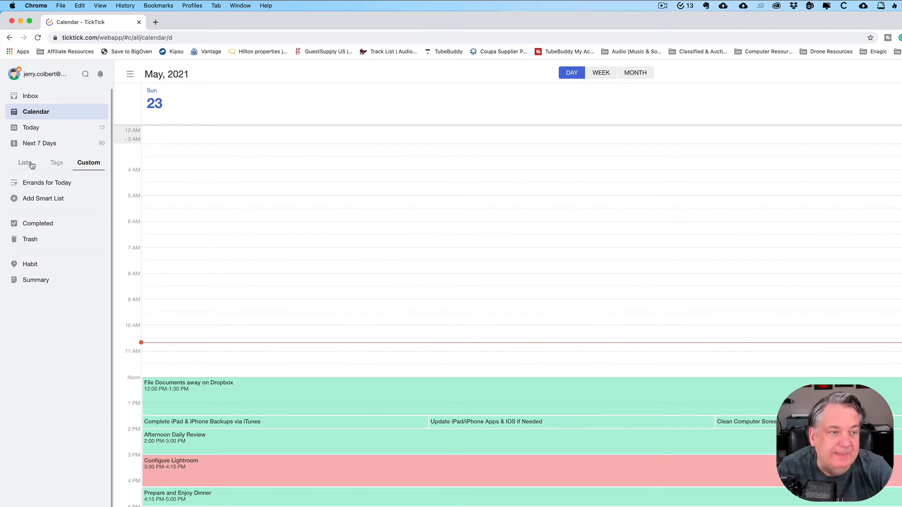
{"action": "left_click", "coordinate": [25, 163]}
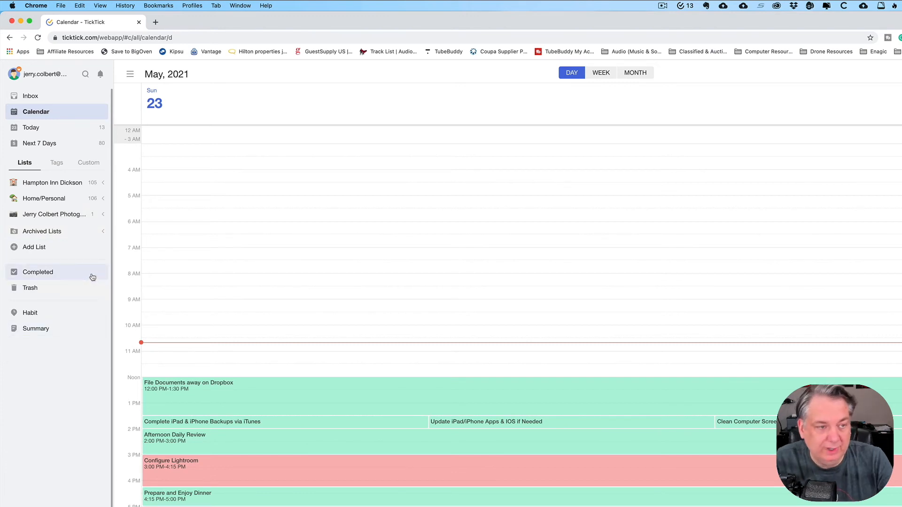
{"action": "mouse_move", "coordinate": [45, 253]}
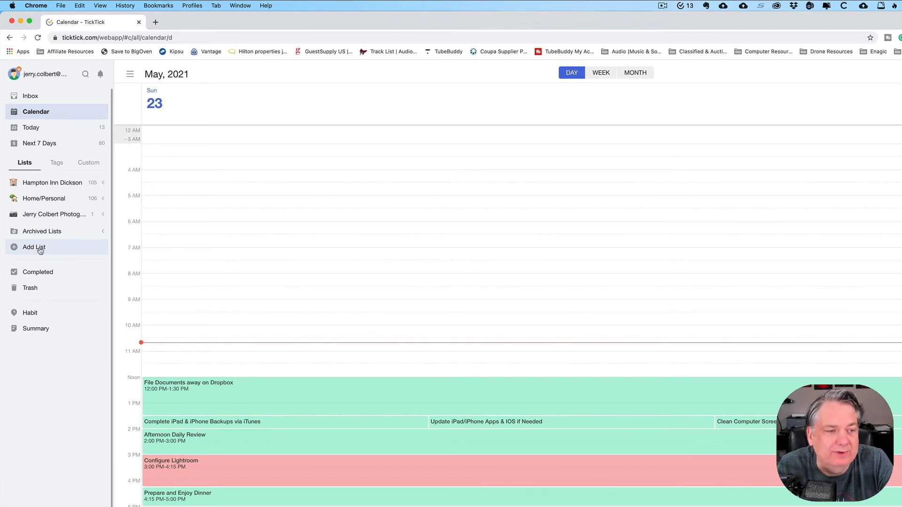
Create a new top-level list named 'Single Action Item' and view it empty
{"action": "left_click", "coordinate": [34, 247]}
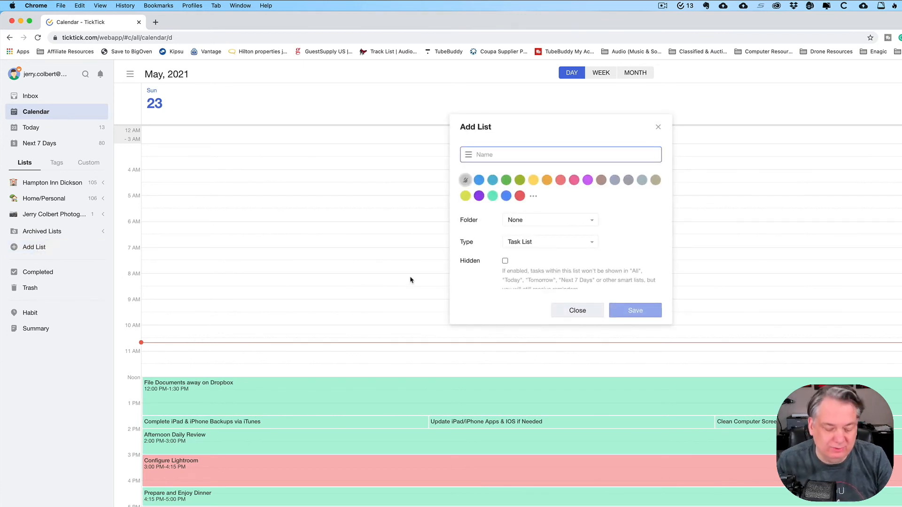
{"action": "type", "text": "Personal"}
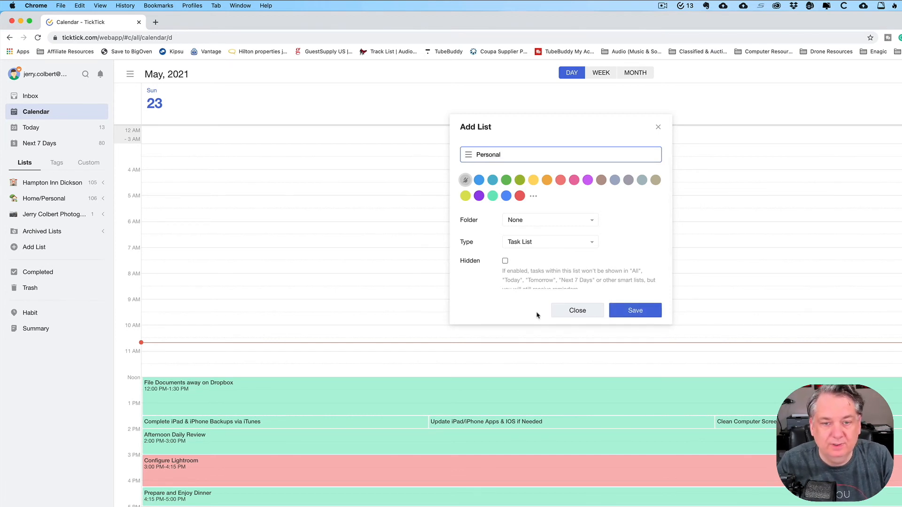
{"action": "left_click", "coordinate": [548, 219]}
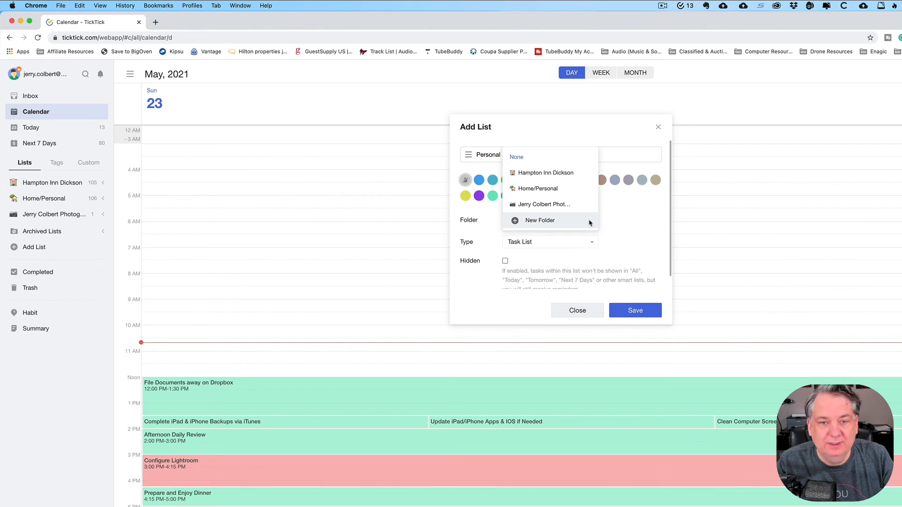
{"action": "mouse_move", "coordinate": [539, 223]}
{"action": "type", "text": "Single Action Item"}
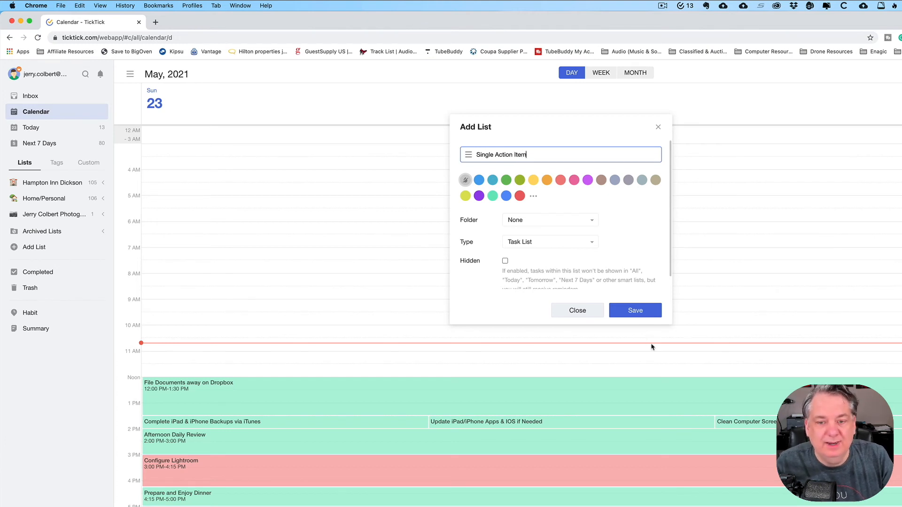
{"action": "left_click", "coordinate": [634, 310]}
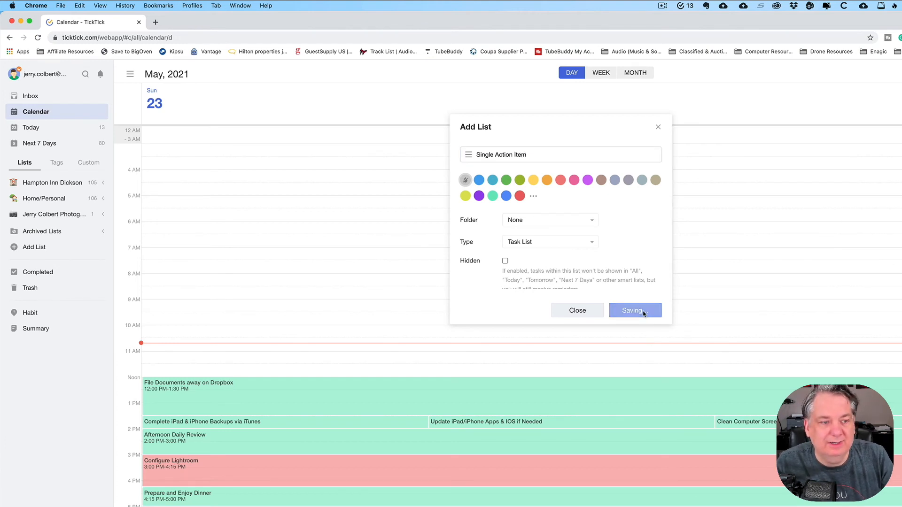
{"action": "left_click", "coordinate": [634, 310]}
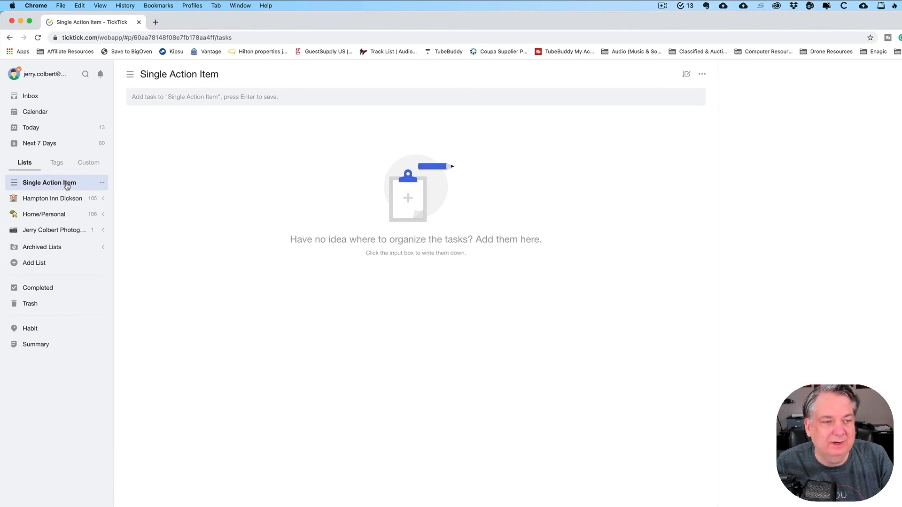
Create a 'Daily Routine' list and group it with Single Action Item into a folder named 'Home'
{"action": "left_click", "coordinate": [34, 263]}
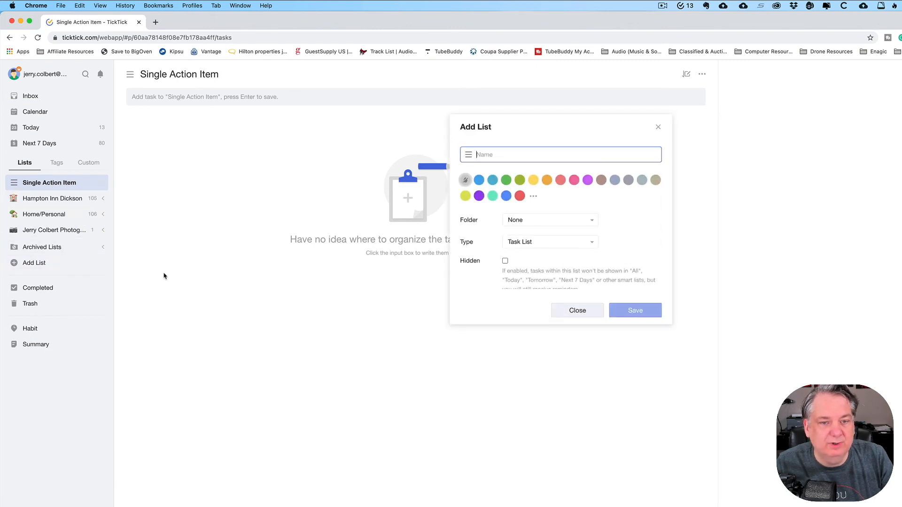
{"action": "type", "text": "D"}
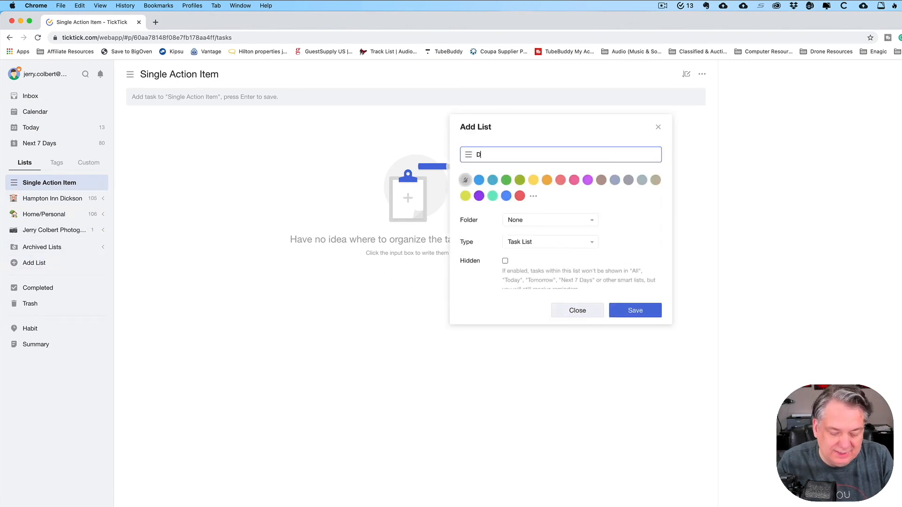
{"action": "type", "text": "aily Routine"}
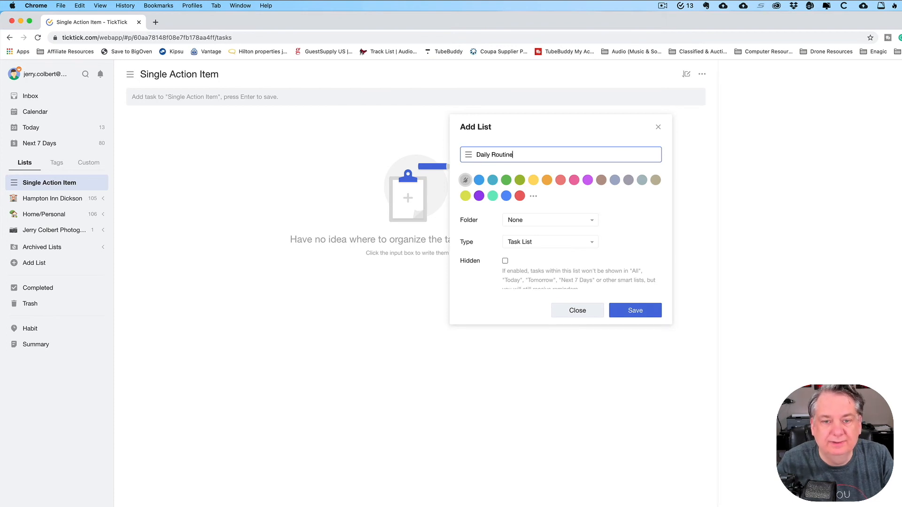
{"action": "left_click", "coordinate": [634, 310]}
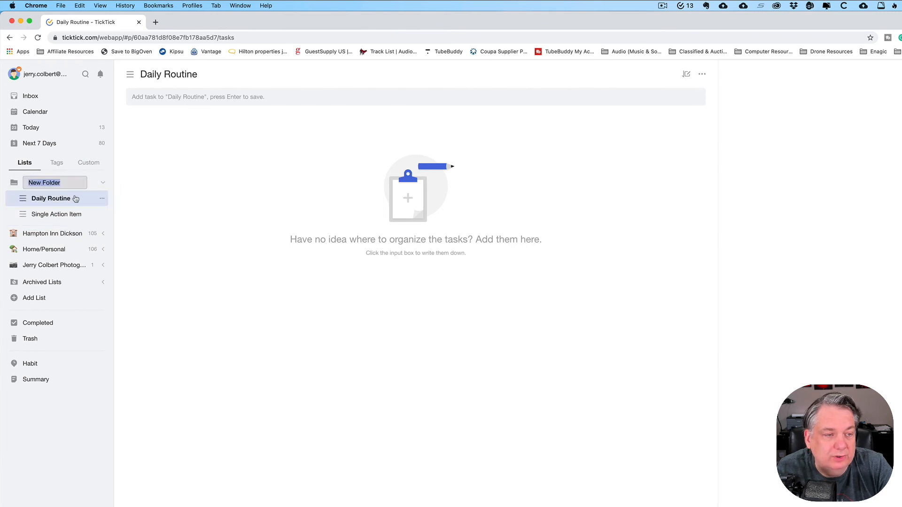
{"action": "type", "text": "Home"}
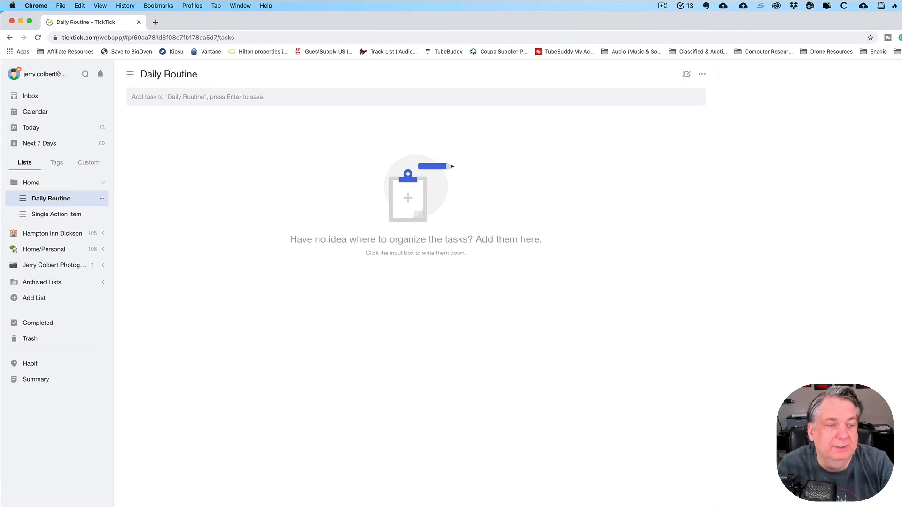
{"action": "mouse_move", "coordinate": [57, 185]}
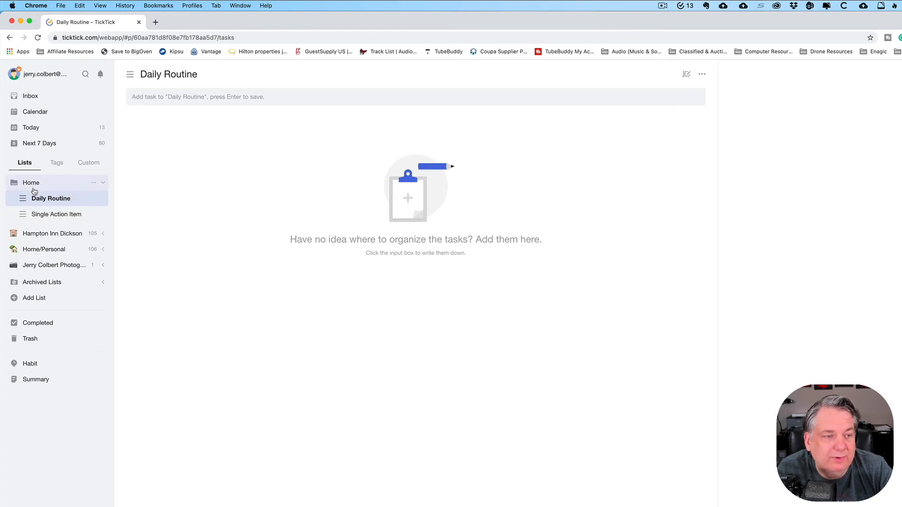
{"action": "mouse_move", "coordinate": [65, 204]}
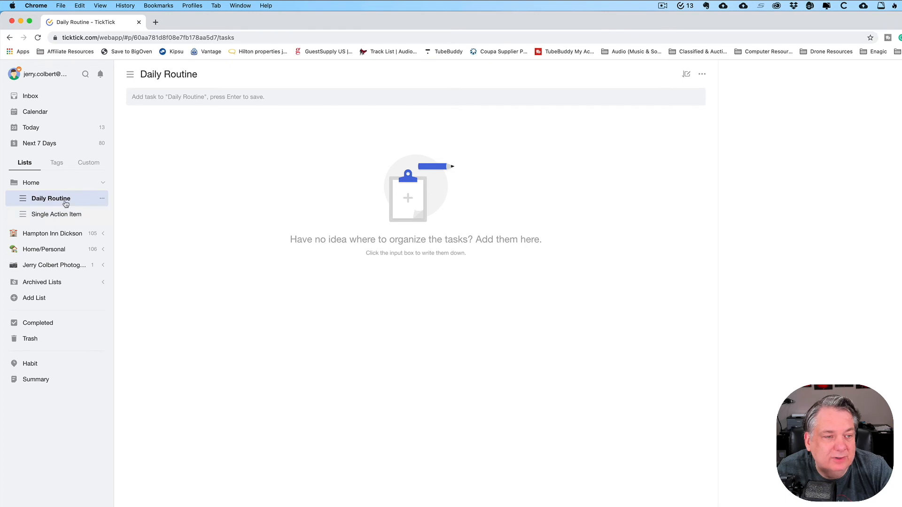
Delete the Daily Routine and Single Action Item lists and ungroup the Home folder
{"action": "left_click", "coordinate": [101, 198]}
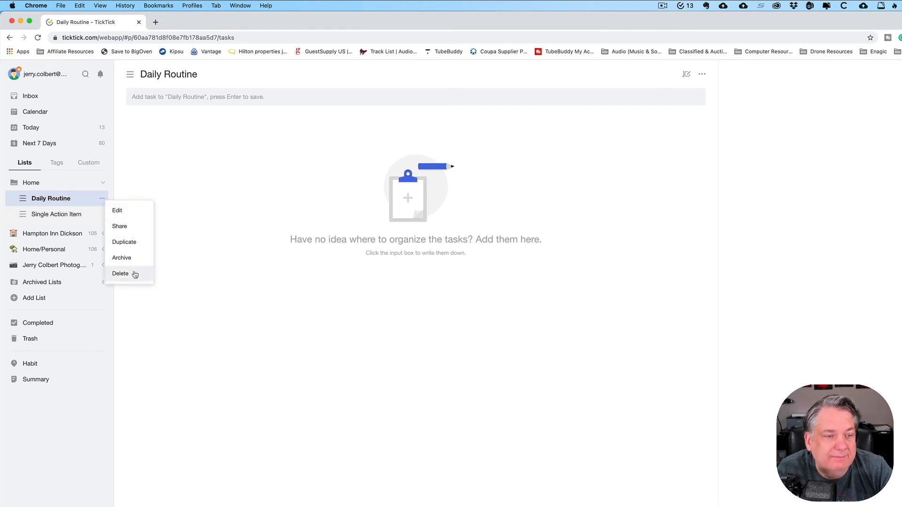
{"action": "left_click", "coordinate": [120, 274]}
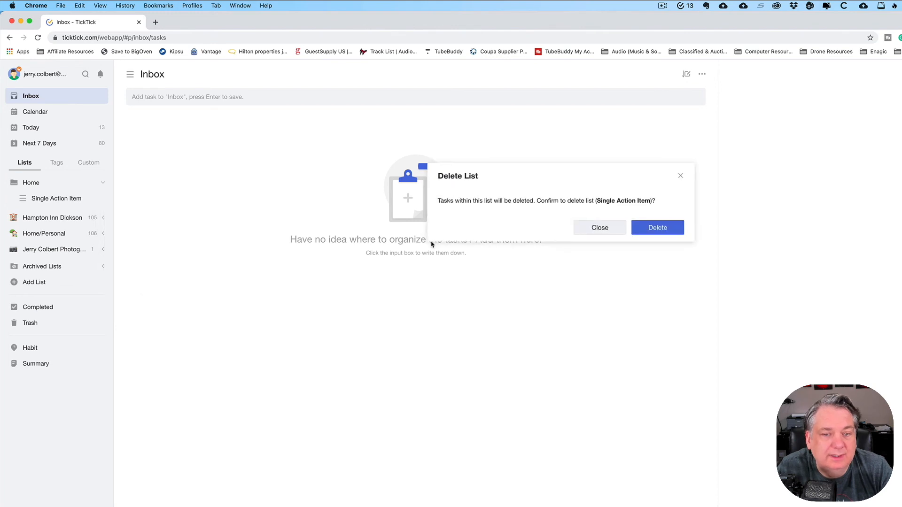
{"action": "left_click", "coordinate": [656, 227]}
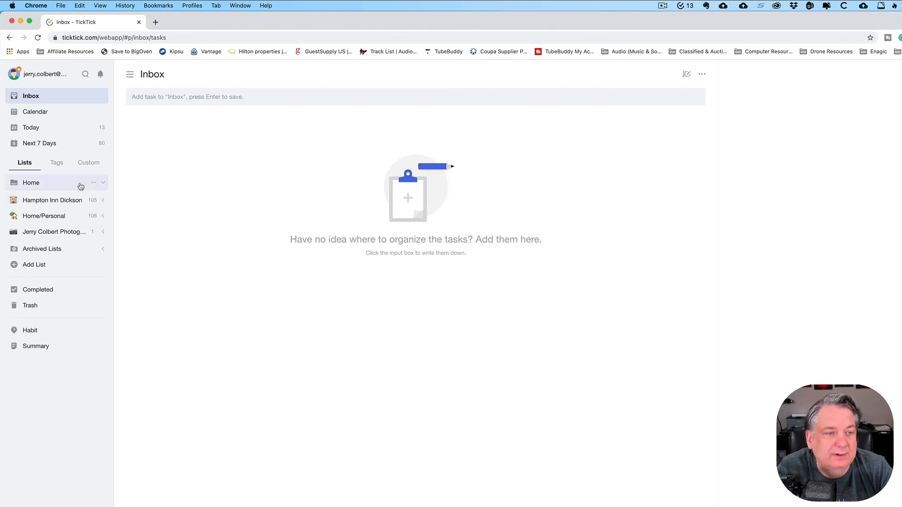
{"action": "left_click", "coordinate": [93, 183]}
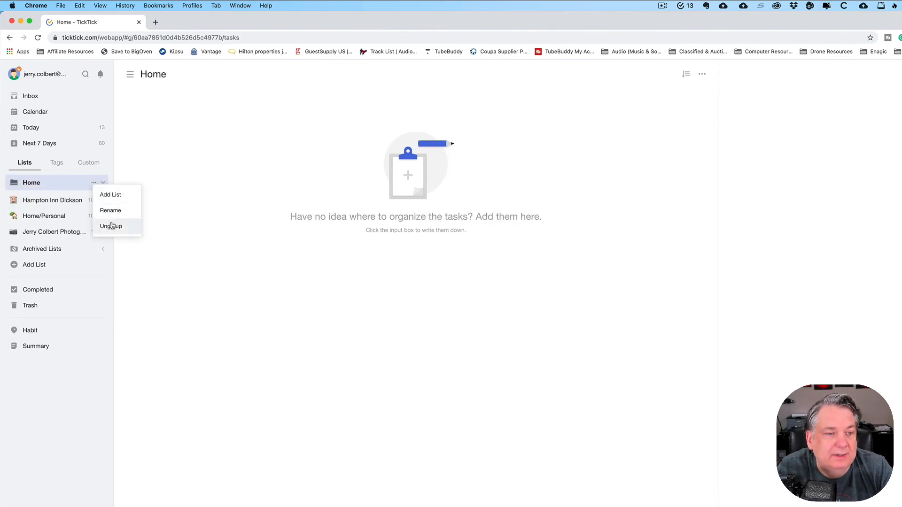
{"action": "left_click", "coordinate": [111, 194]}
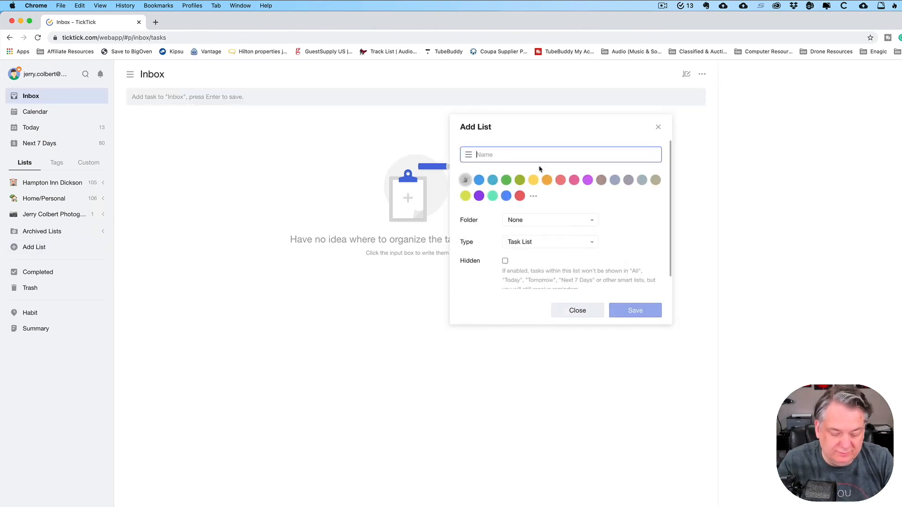
Name the new list Daily Routine and place it in a newly created folder named Home
{"action": "type", "text": "Daily Rot"}
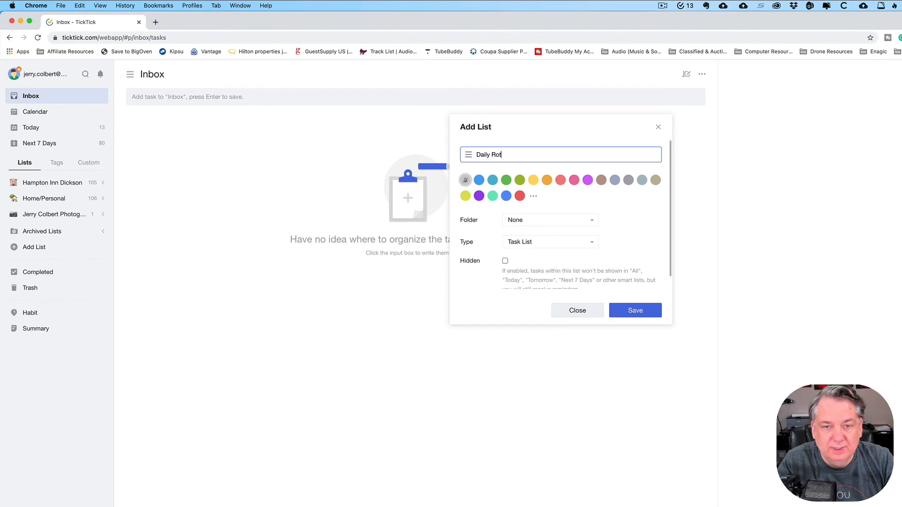
{"action": "key", "text": "Backspace"}
{"action": "type", "text": "utine"}
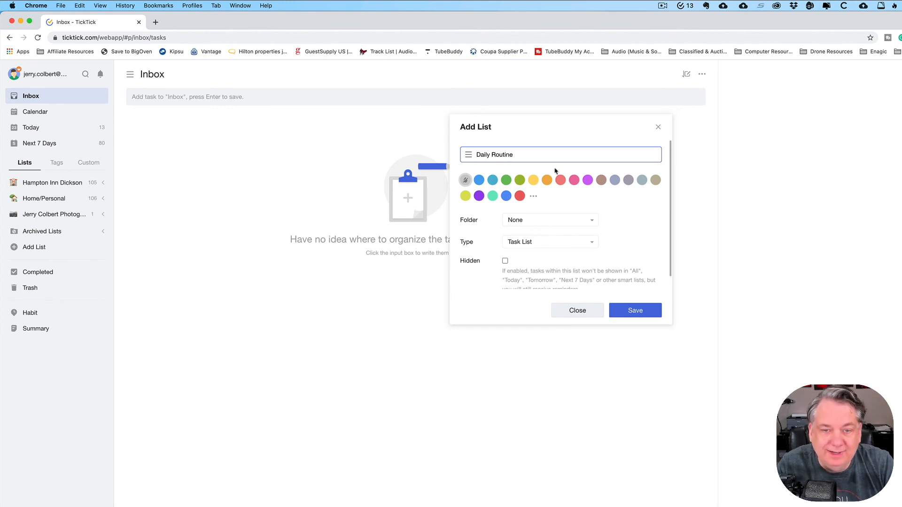
{"action": "left_click", "coordinate": [548, 219]}
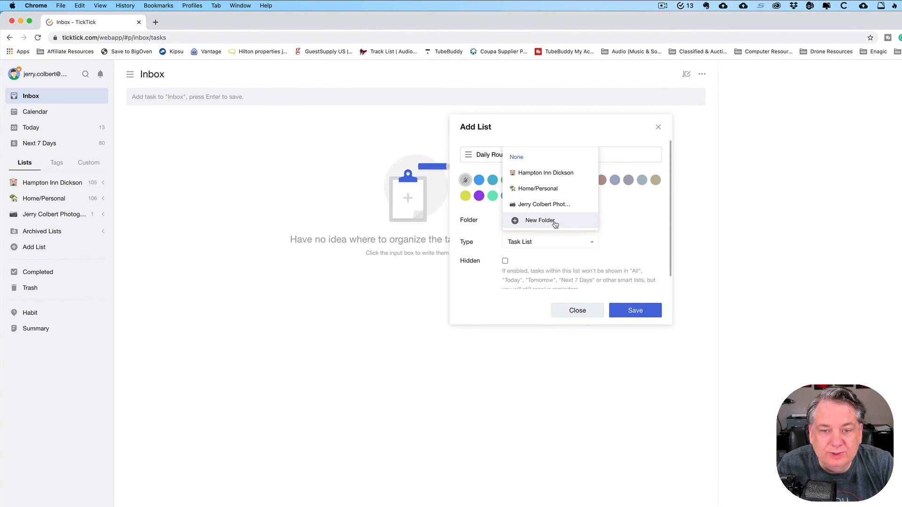
{"action": "left_click", "coordinate": [539, 220]}
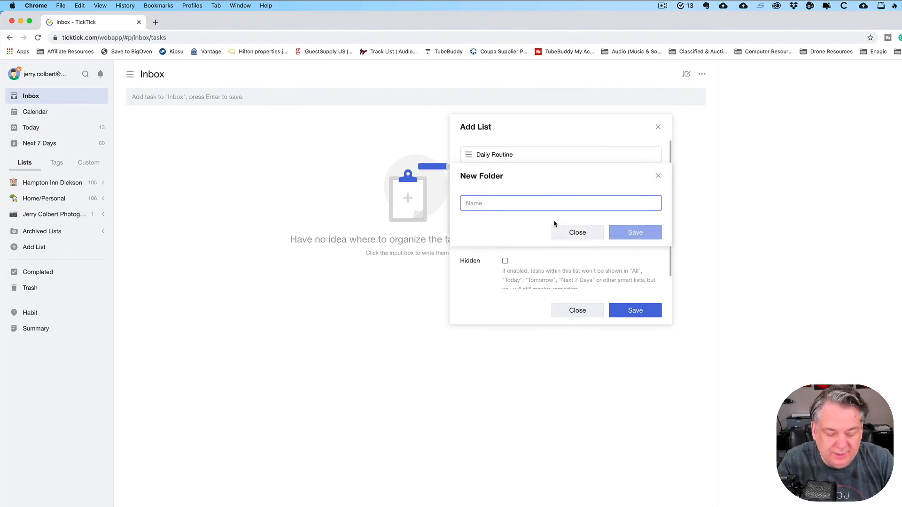
{"action": "type", "text": "Home"}
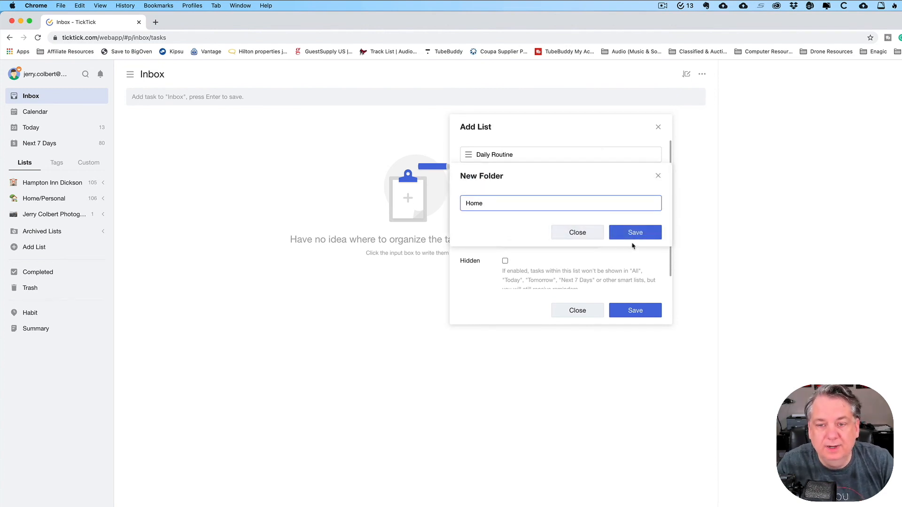
{"action": "left_click", "coordinate": [634, 232]}
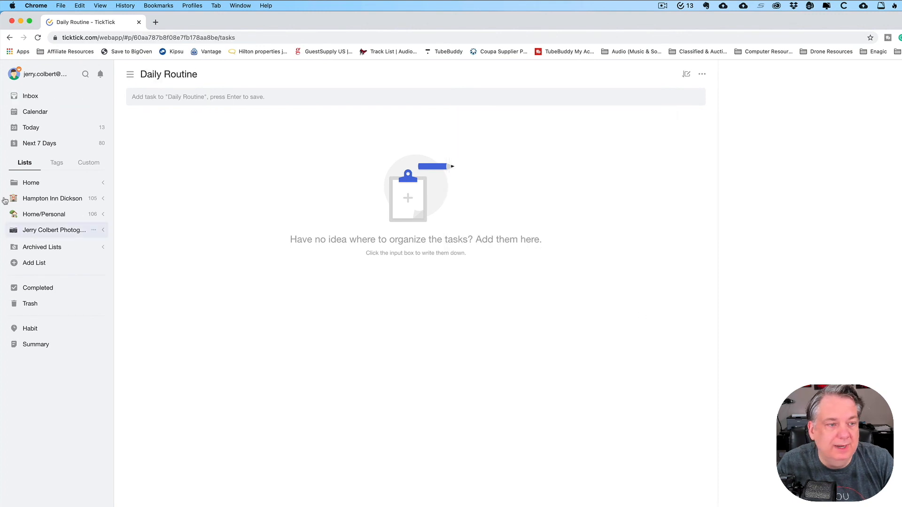
Expand the Home folder in the sidebar and start adding another new list
{"action": "left_click", "coordinate": [6, 182]}
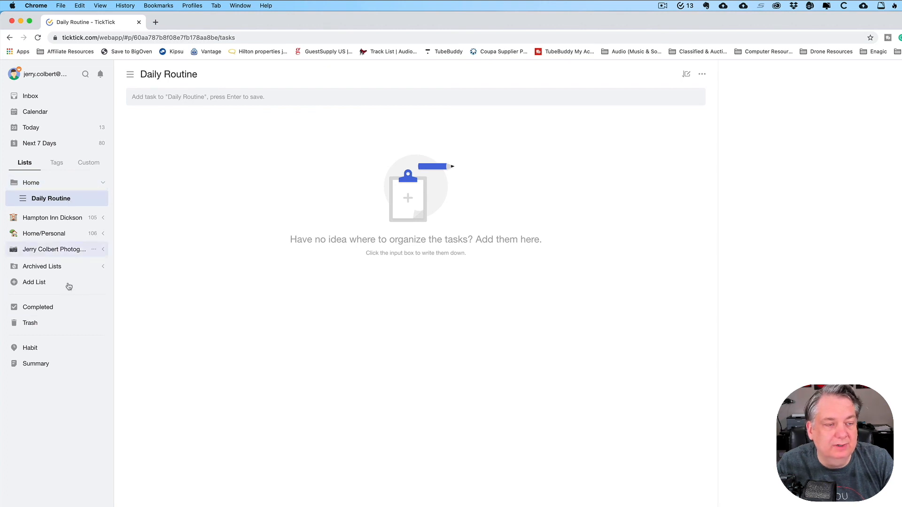
{"action": "left_click", "coordinate": [34, 281]}
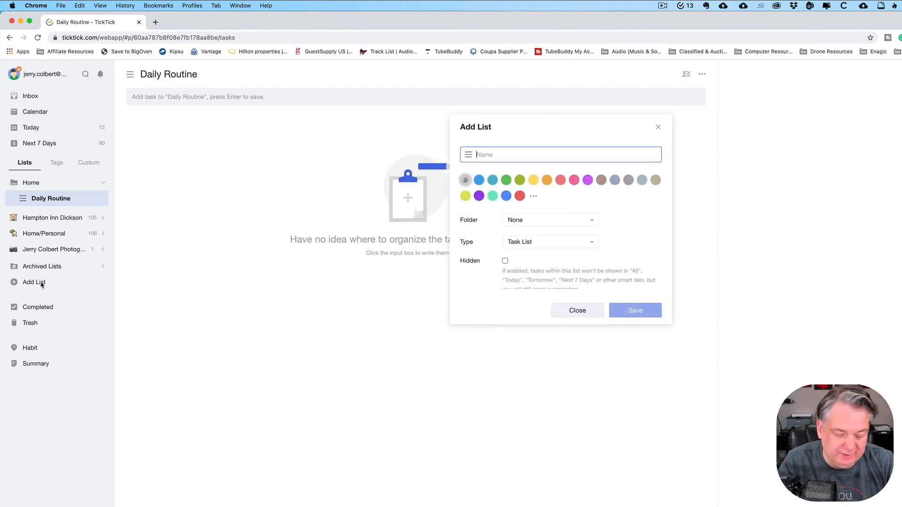
Name the new list Weekly Routine and save it as a top-level list outside Home
{"action": "type", "text": "Weekly Routine"}
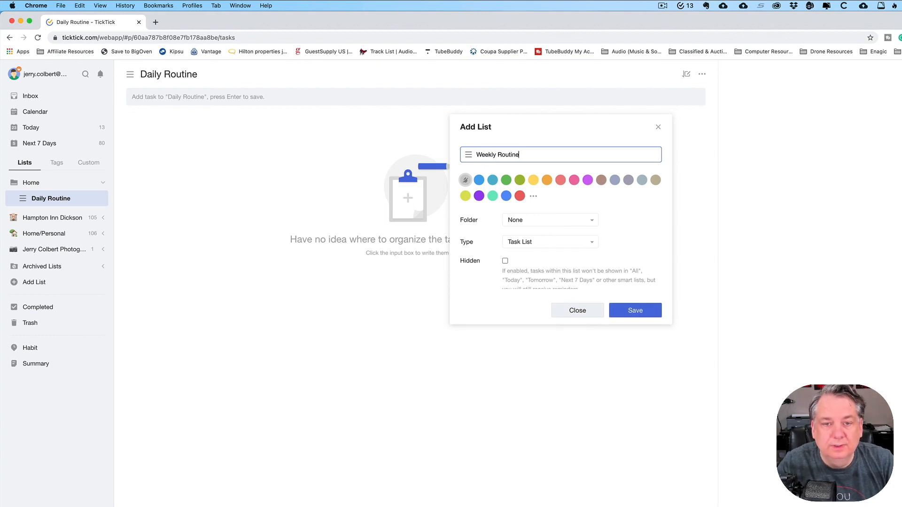
{"action": "left_click", "coordinate": [634, 310]}
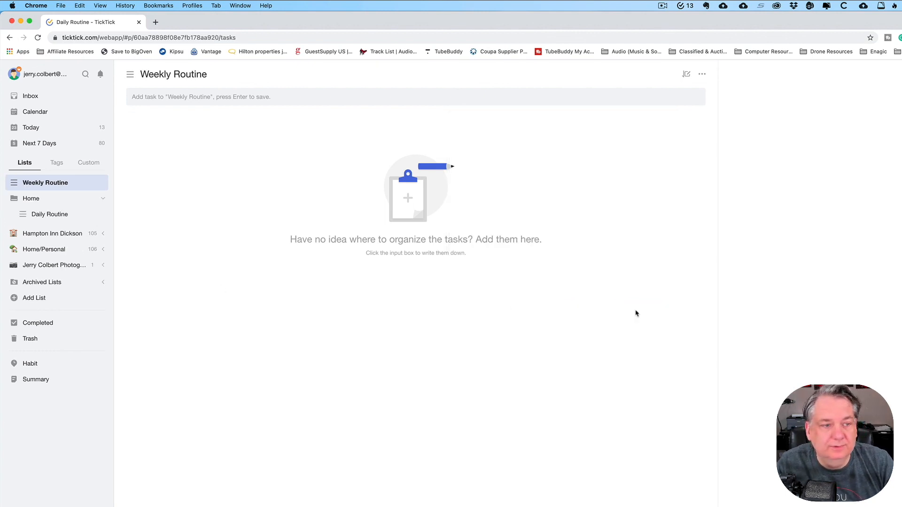